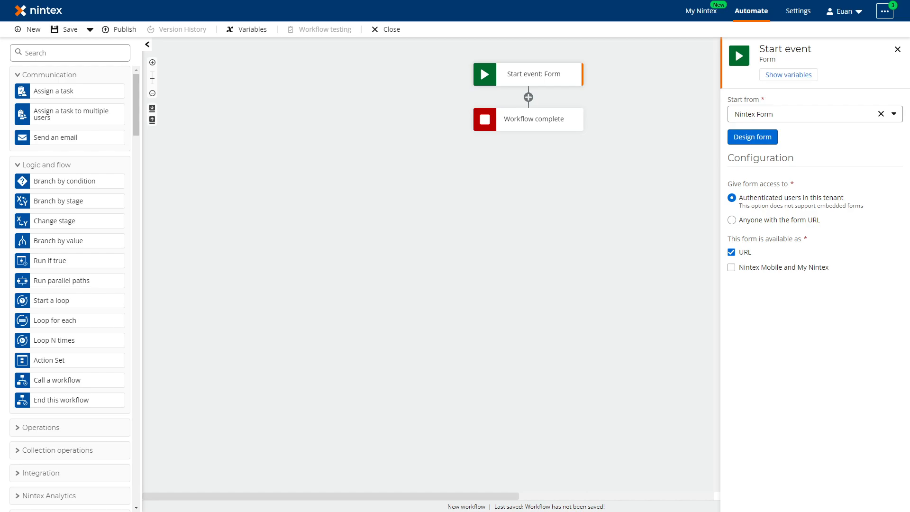
mouse_move(311, 363)
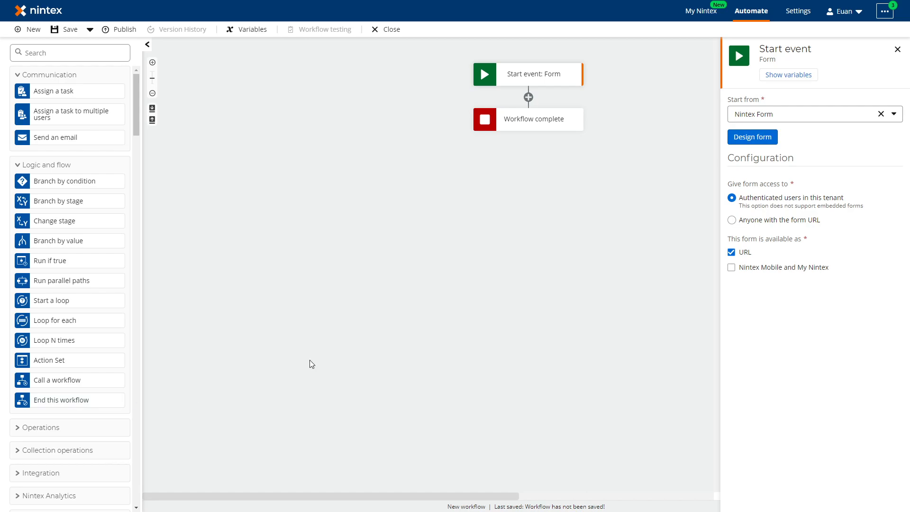
- Open the Start event form in the form designer
click(751, 136)
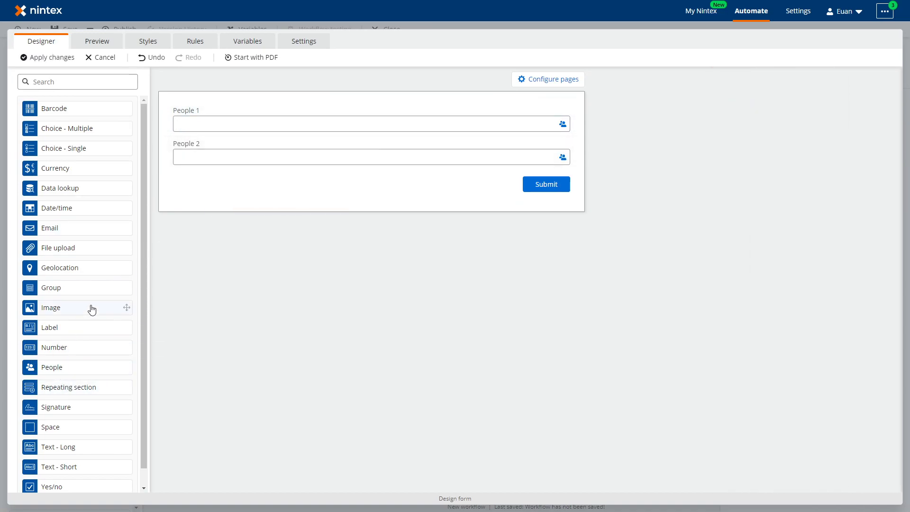
mouse_move(88, 371)
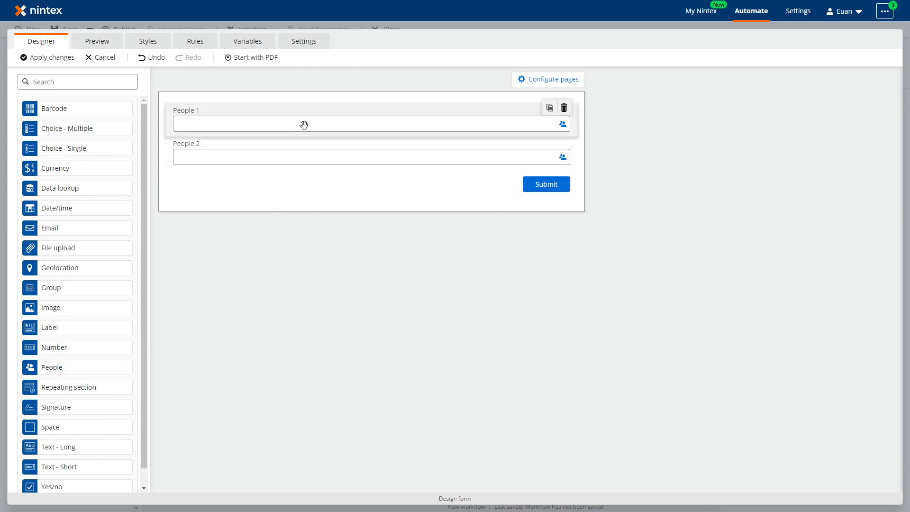
- Retitle the fields People - Single and People - Multiple, allowing multiple selections on the second
click(313, 123)
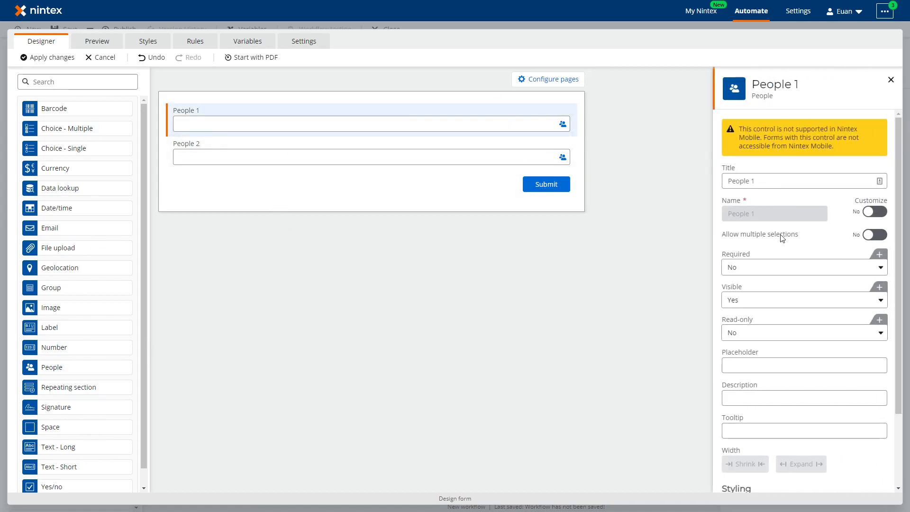
click(371, 157)
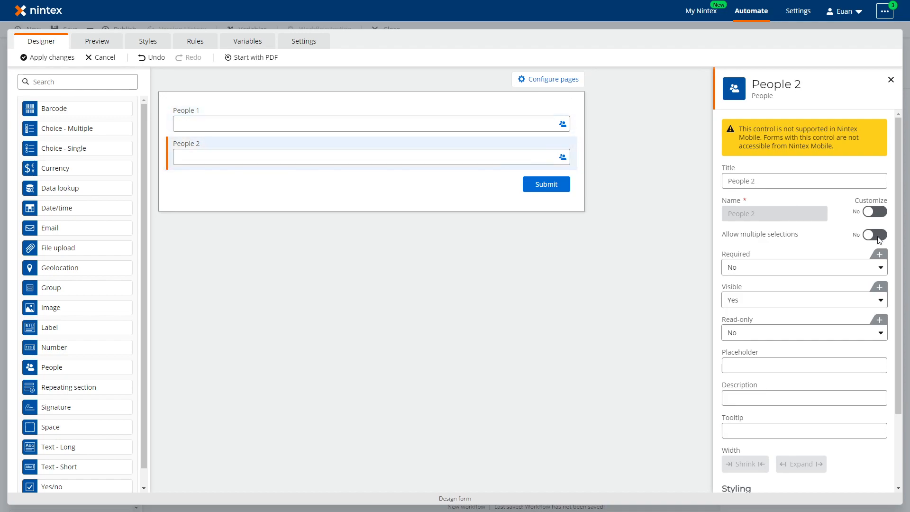
click(874, 234)
text(- Single)
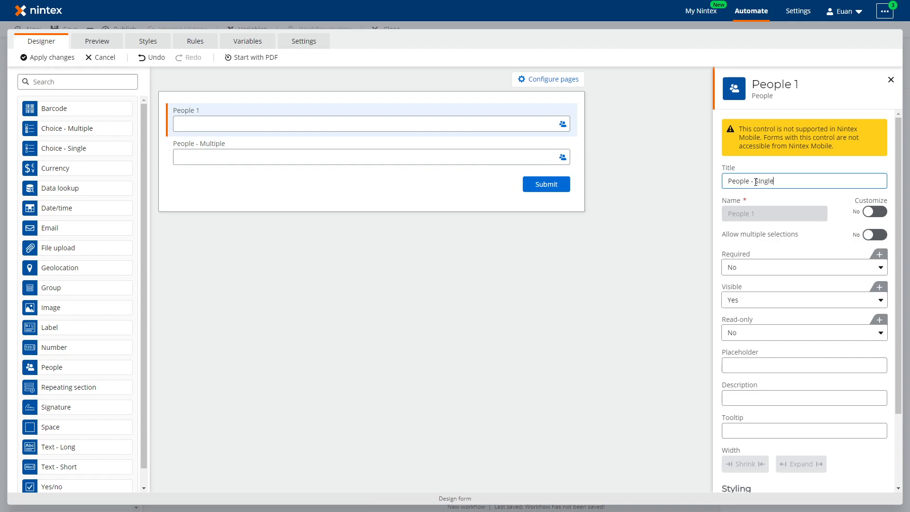
key(Backspace)
text(eru)
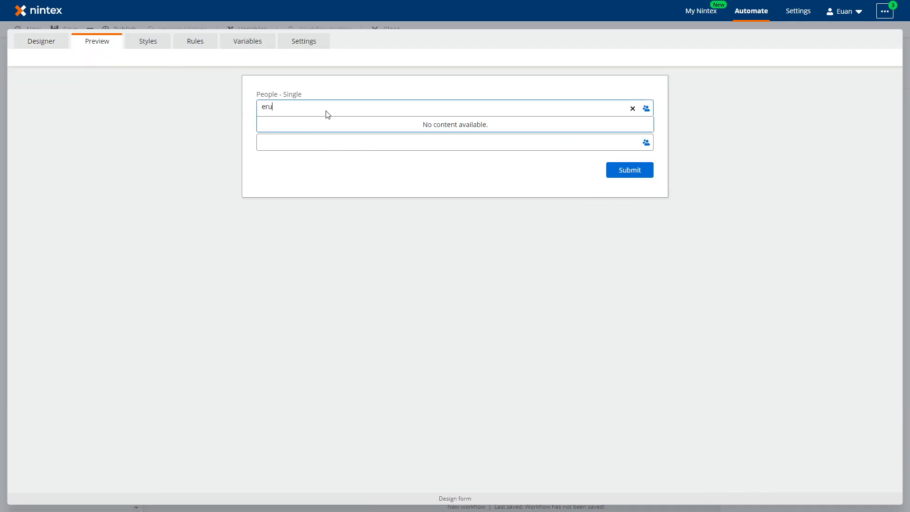
text(euan)
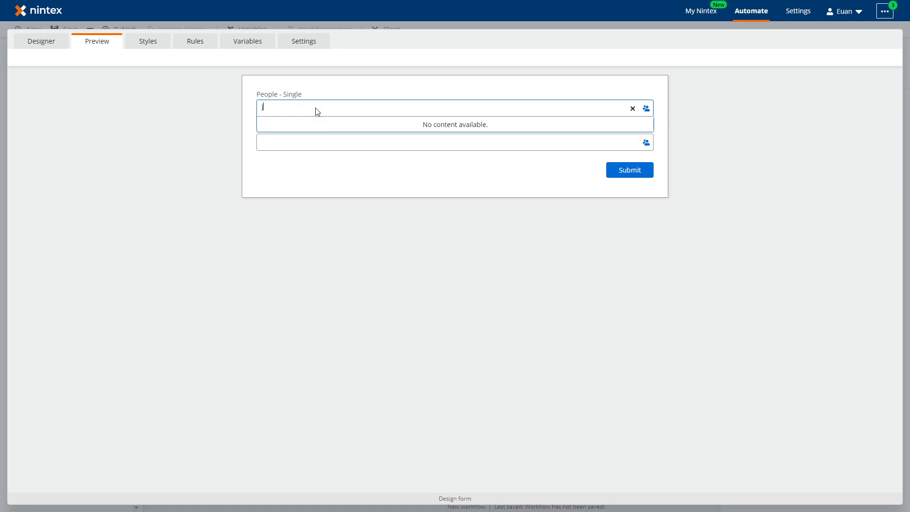
text(Joshua Tan)
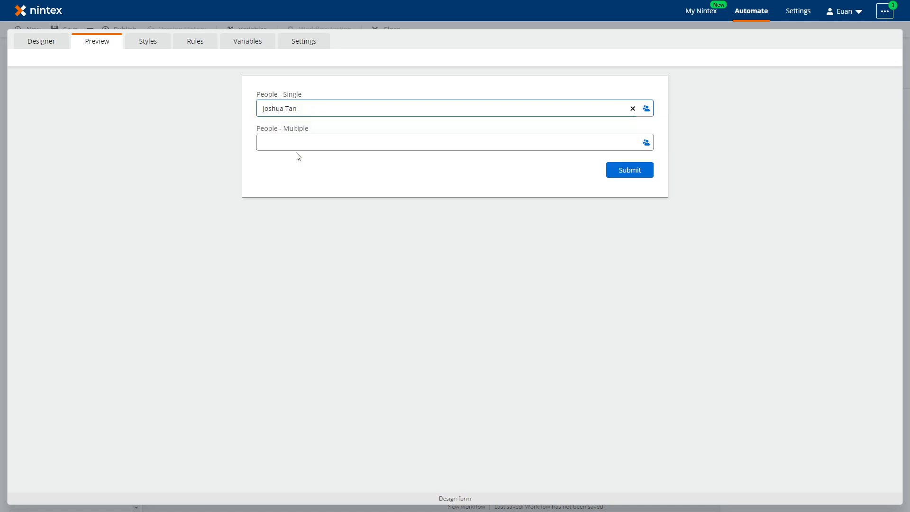
text(euan)
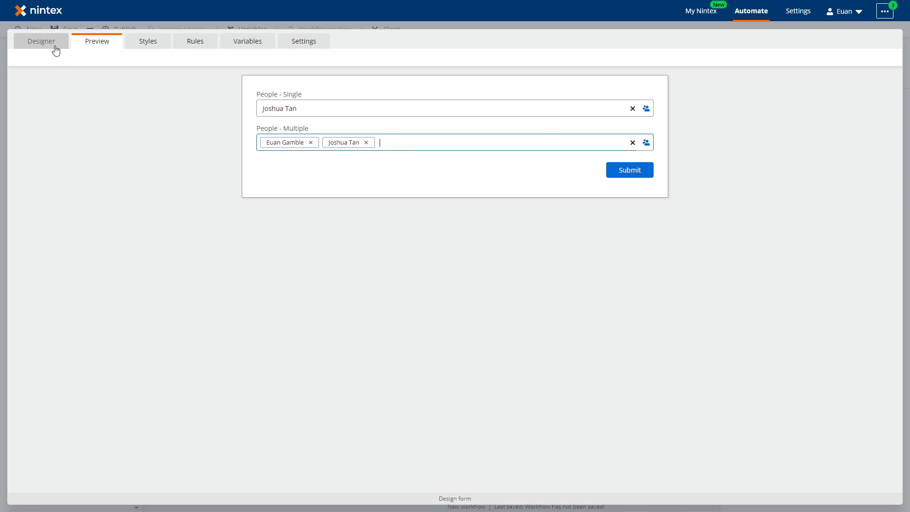
mouse_move(40, 41)
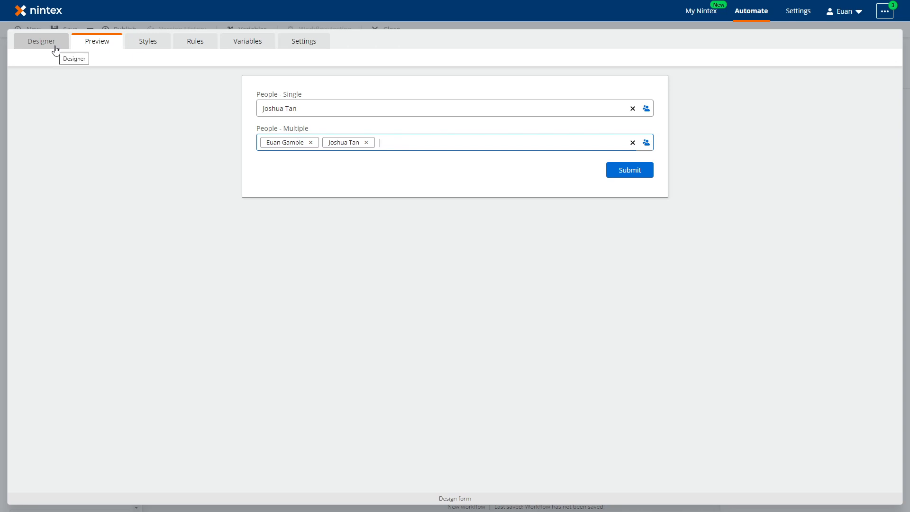
- Return from the preview to the form designer
click(40, 41)
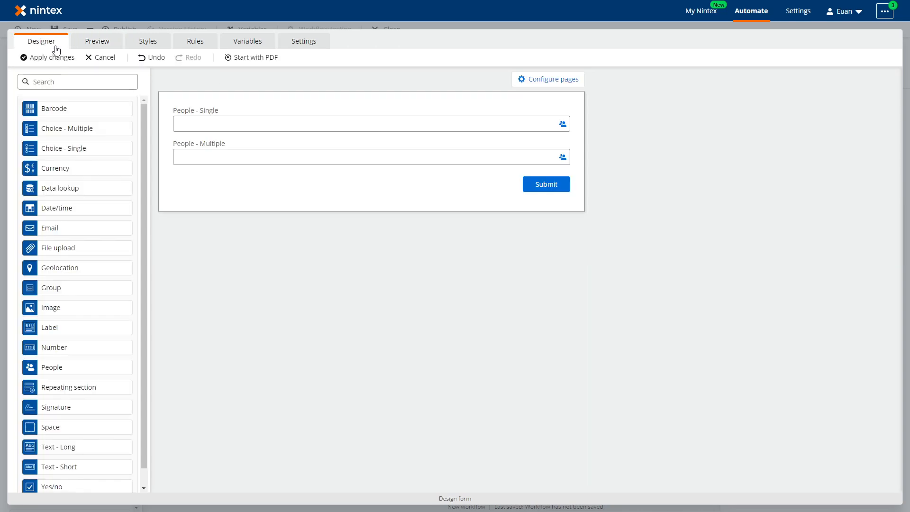
mouse_move(254, 147)
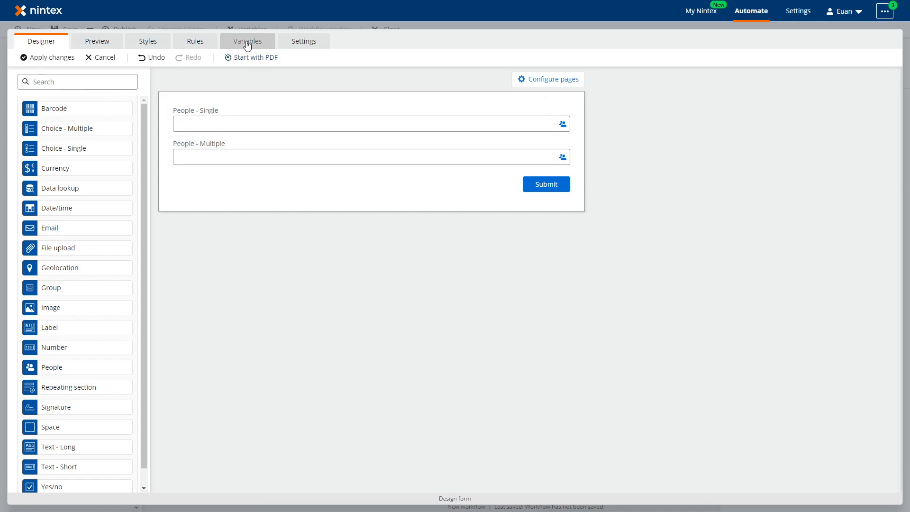
- Add a new form variable and show the Lookup pane's People fields for its value
click(247, 40)
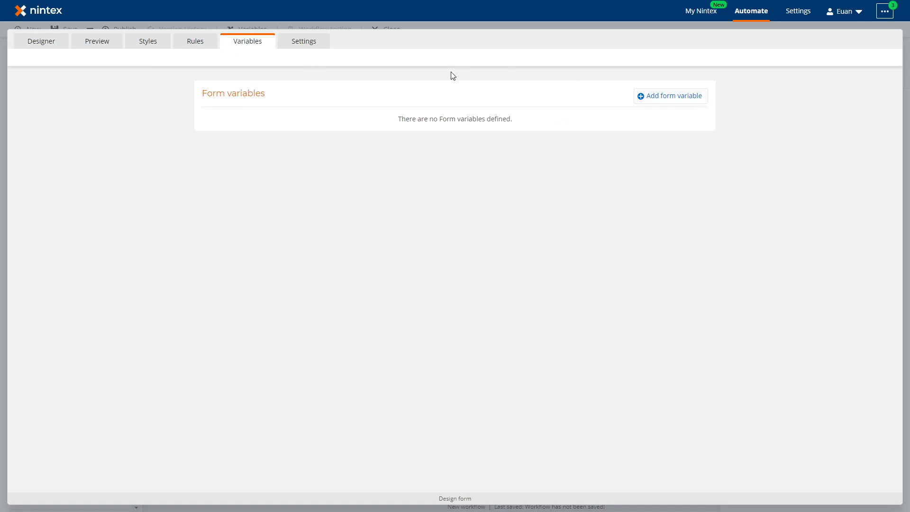
click(670, 96)
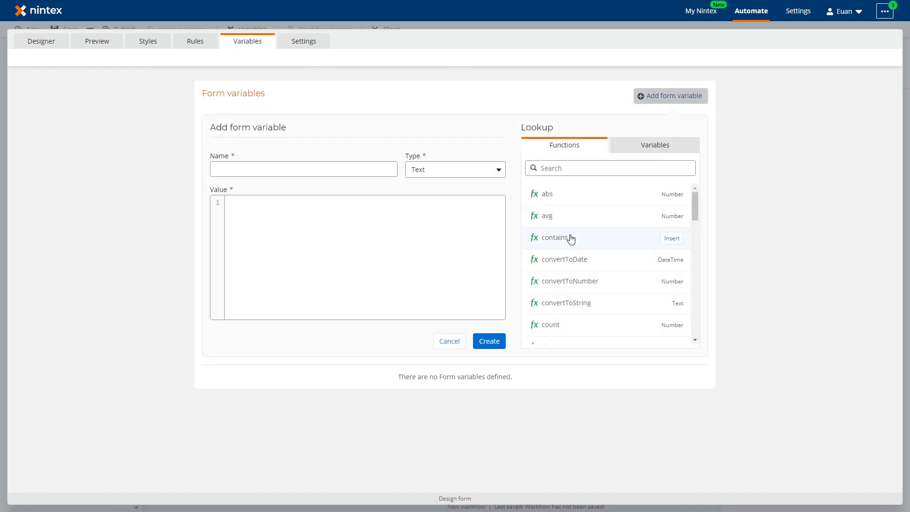
click(654, 144)
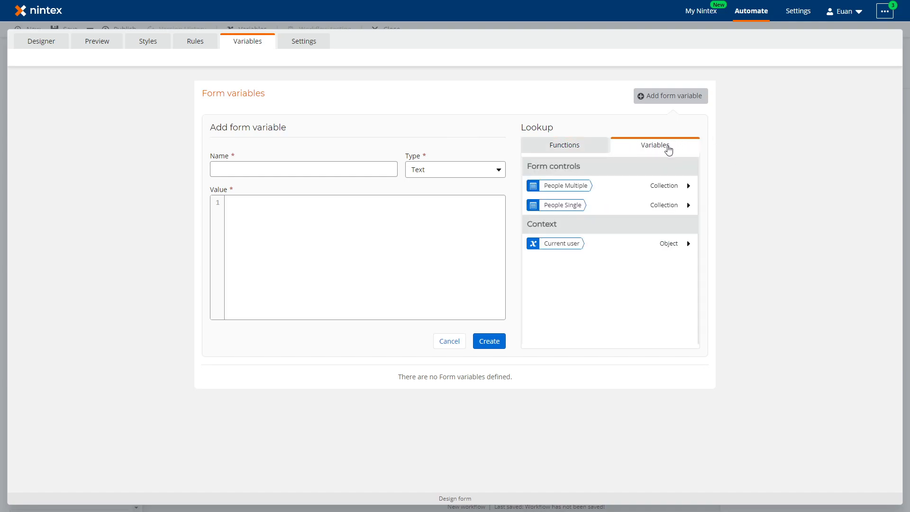
mouse_move(556, 205)
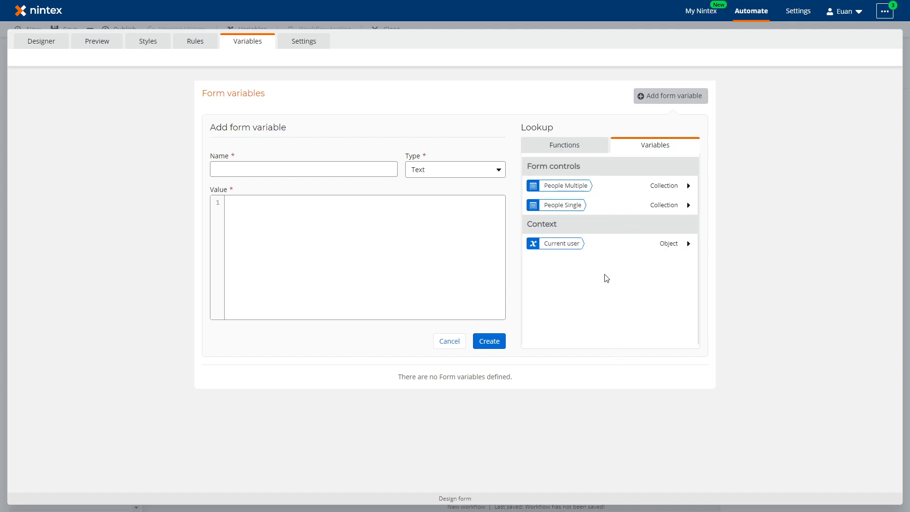
mouse_move(449, 216)
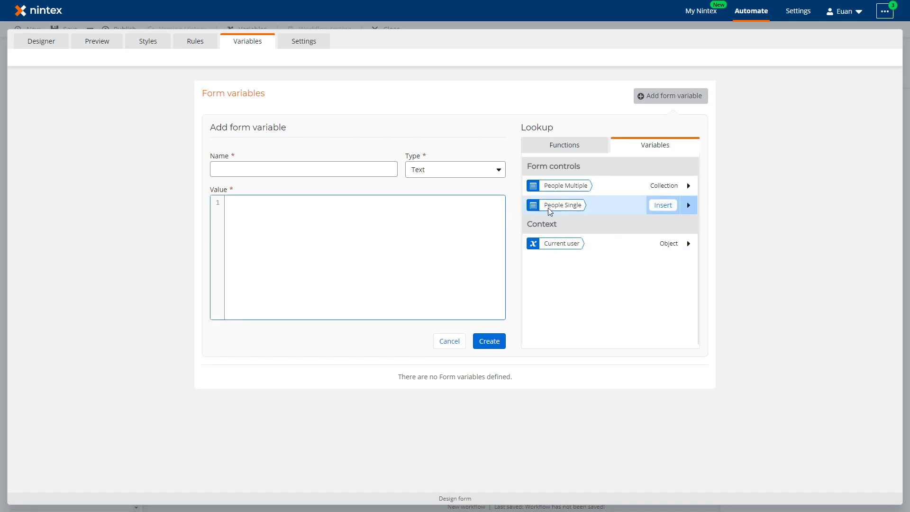
mouse_move(558, 205)
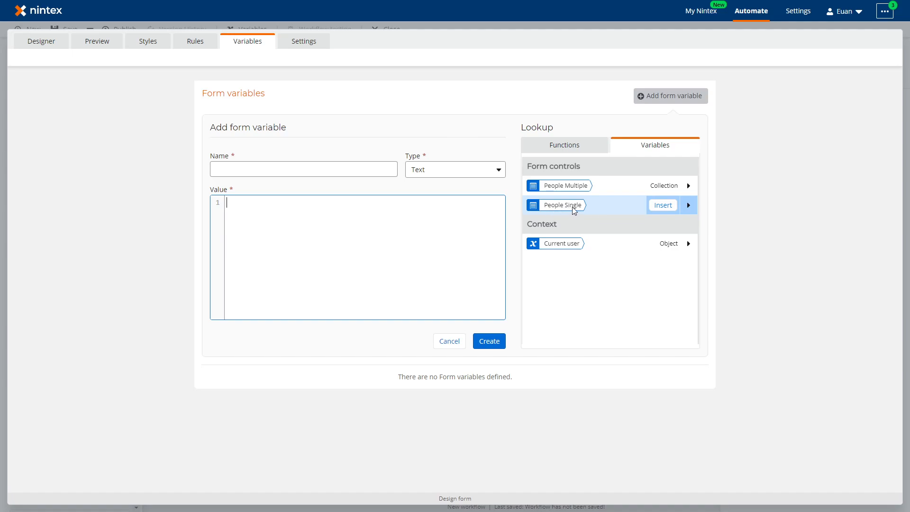
- Build the value convertToString(Form.People Single.First name)
text(p)
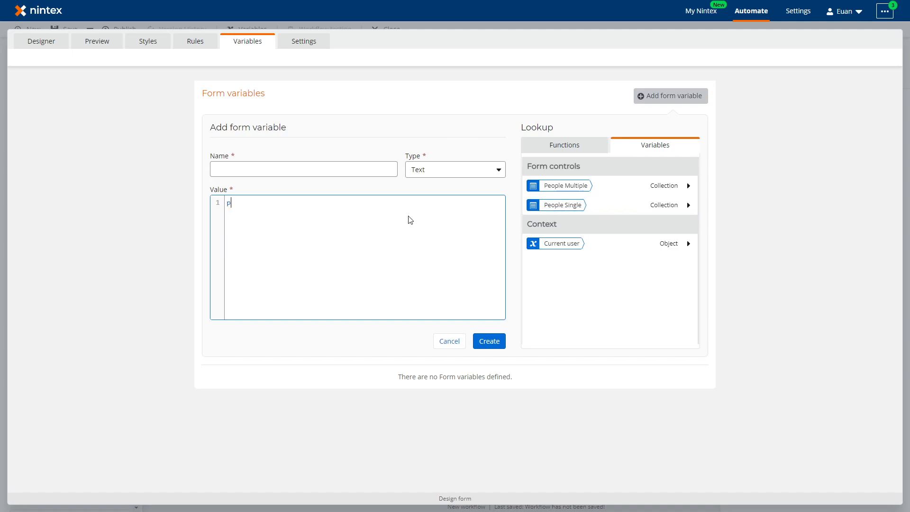
click(562, 204)
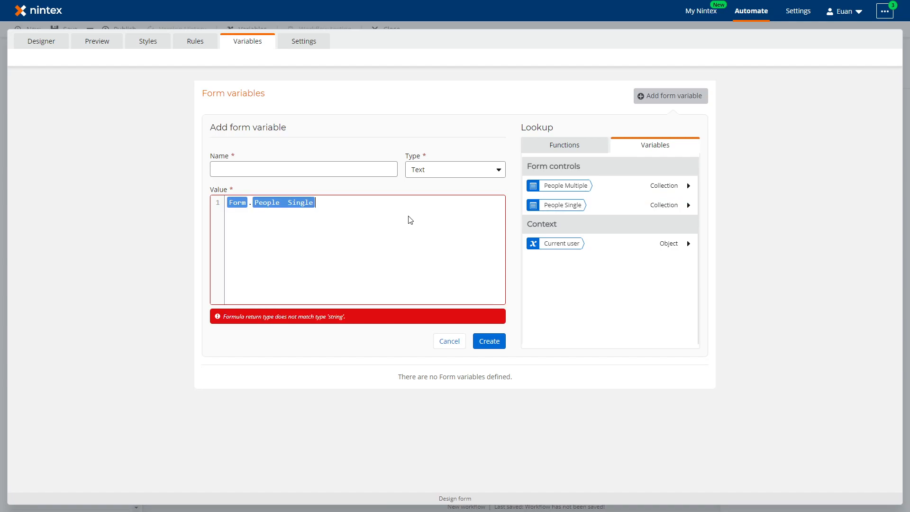
text(.)
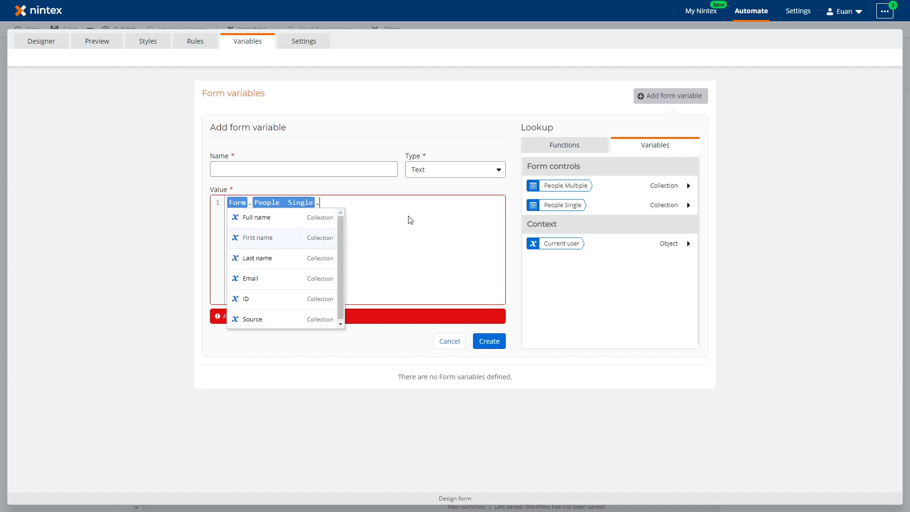
click(256, 236)
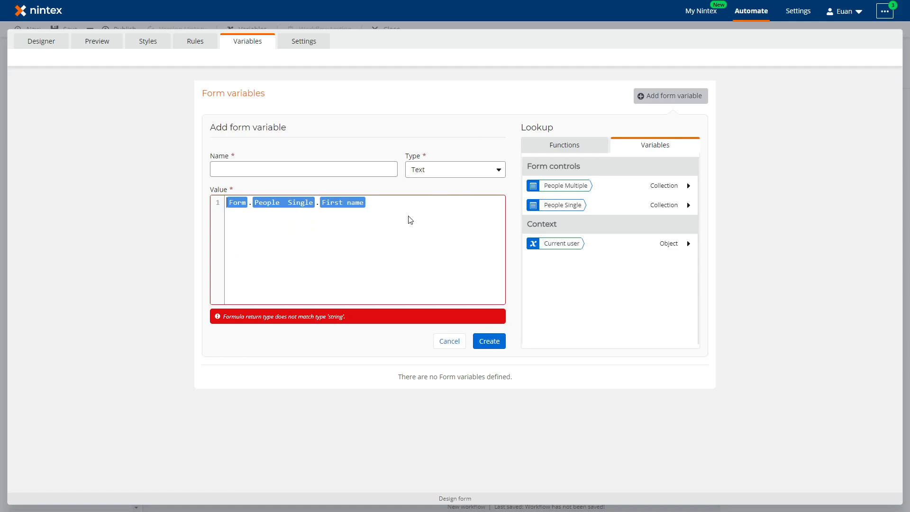
text(convertToString()
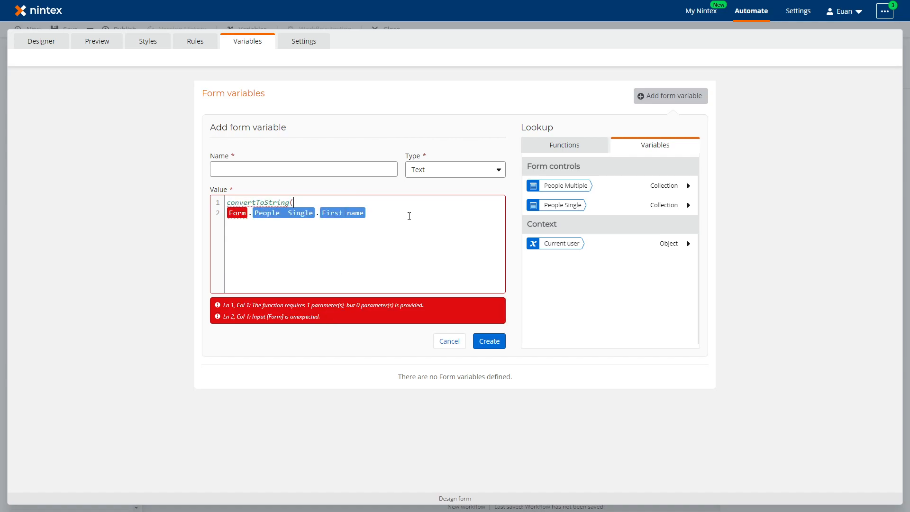
text())
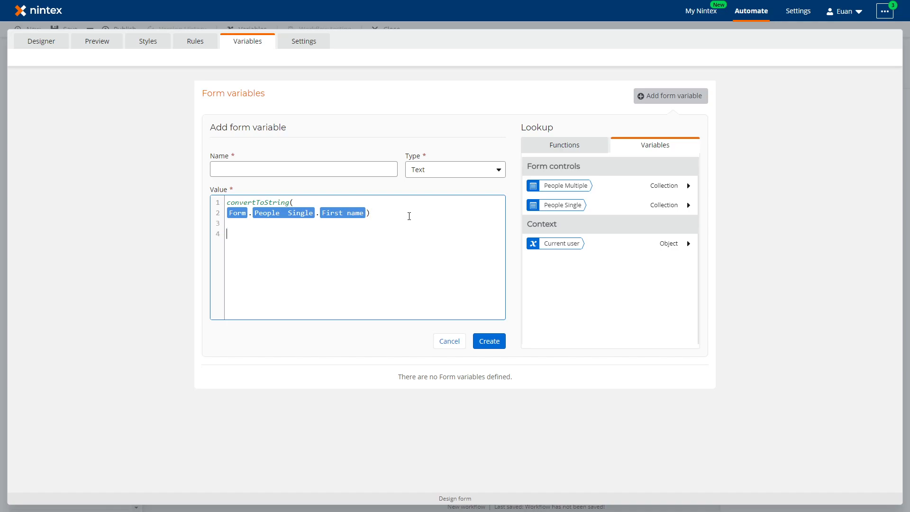
- Extend the formula with the people fields and name the variable var first name
text(+)
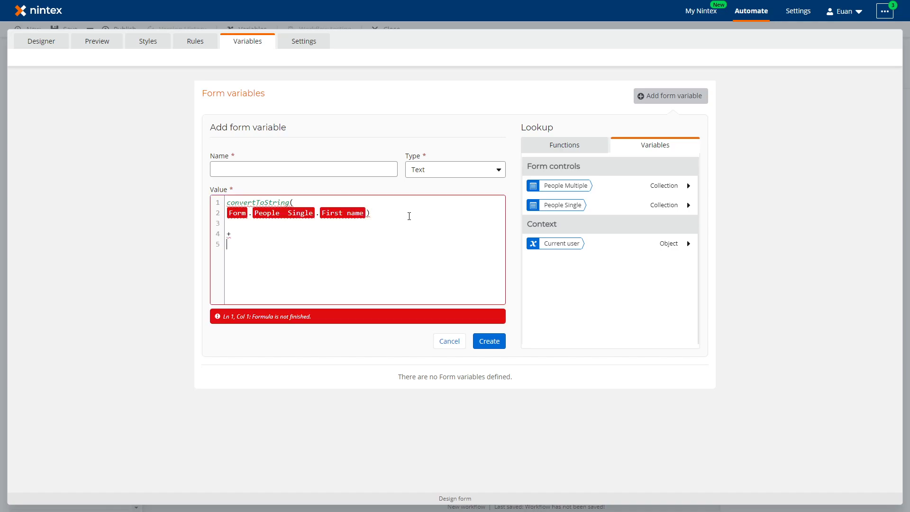
text(people)
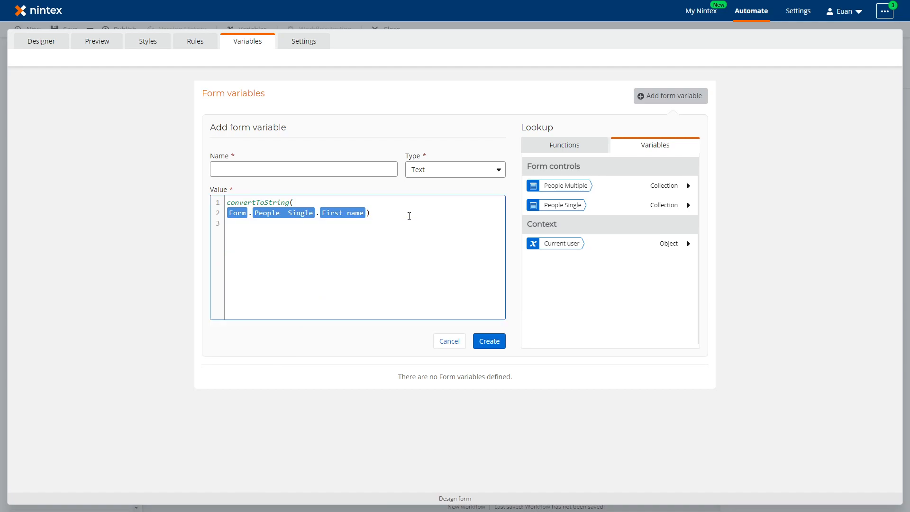
text(var f)
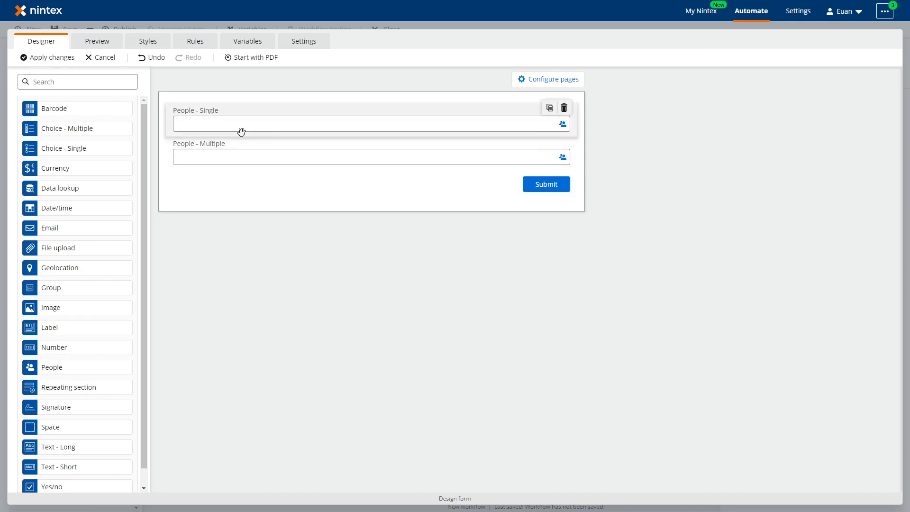
mouse_move(234, 113)
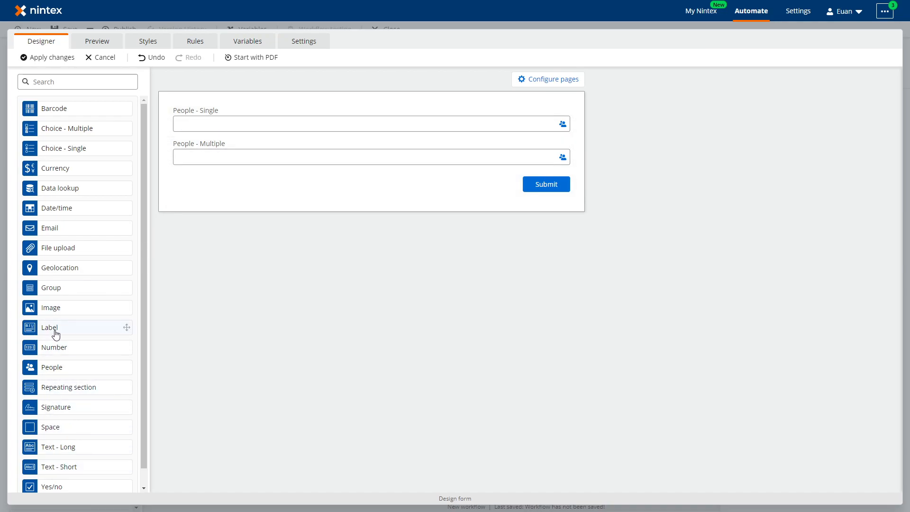
- Place a Label between the two people fields showing the var first name variable
drag(49, 327, 371, 153)
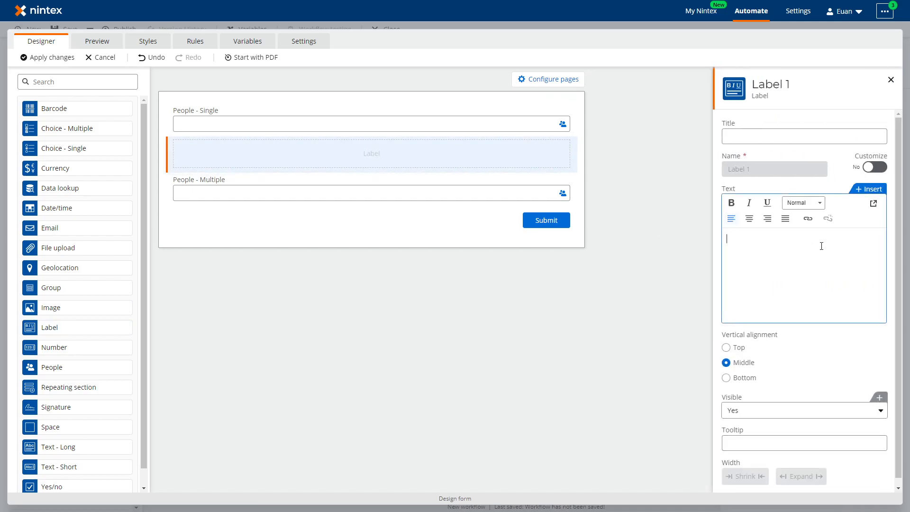
click(868, 189)
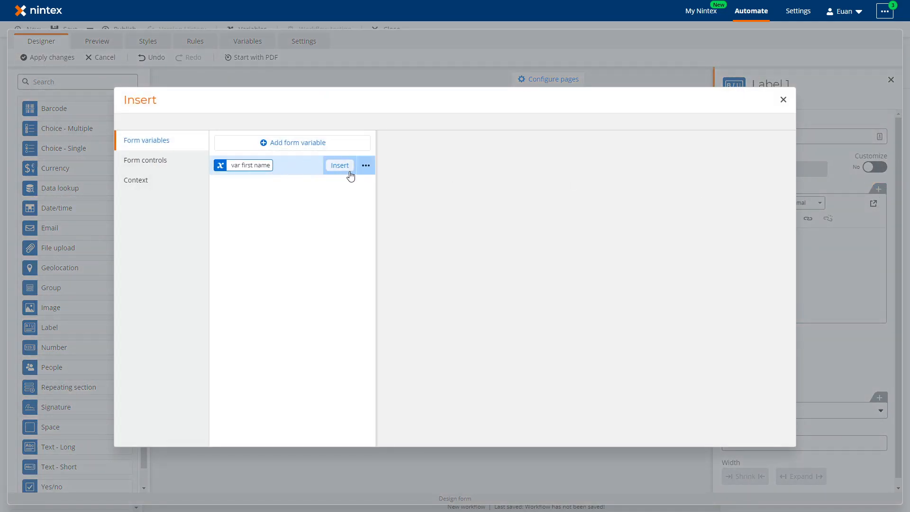
click(340, 165)
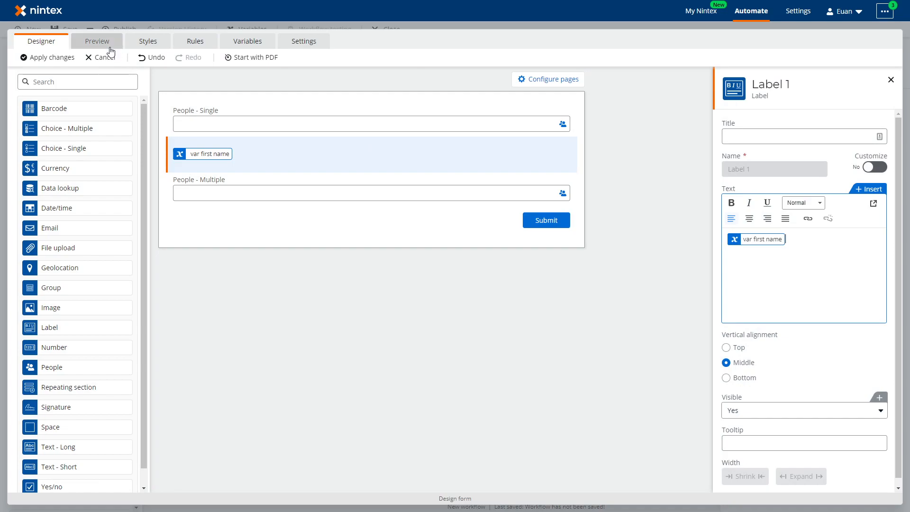
- Preview the form, pick a person in People - Single, check the label's first name, then return to the variables
click(96, 41)
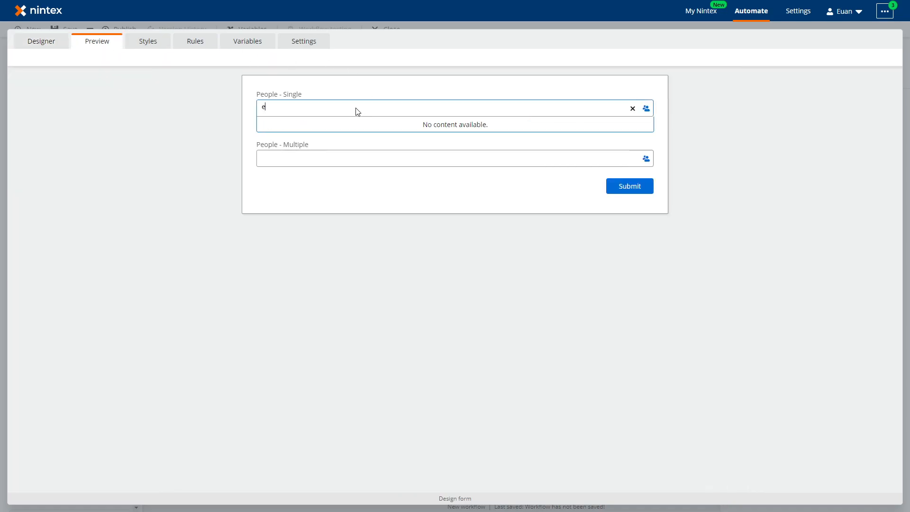
text(uan)
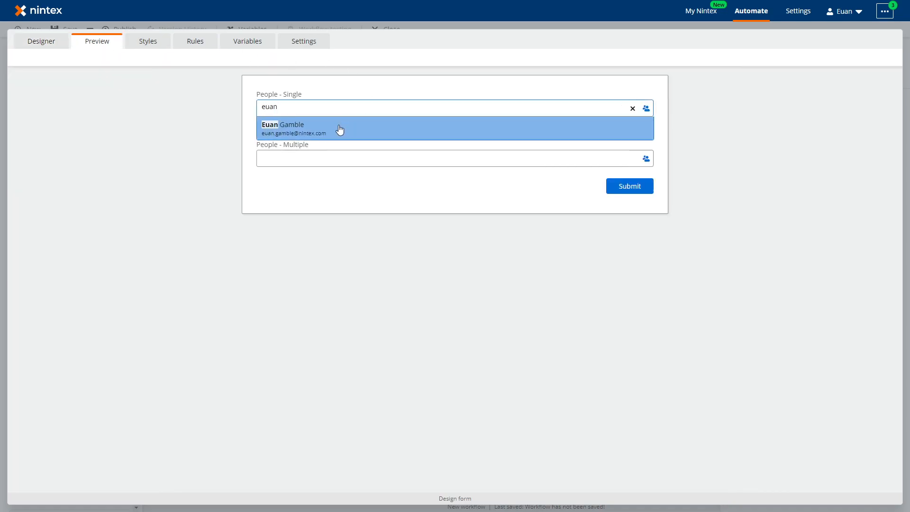
click(301, 128)
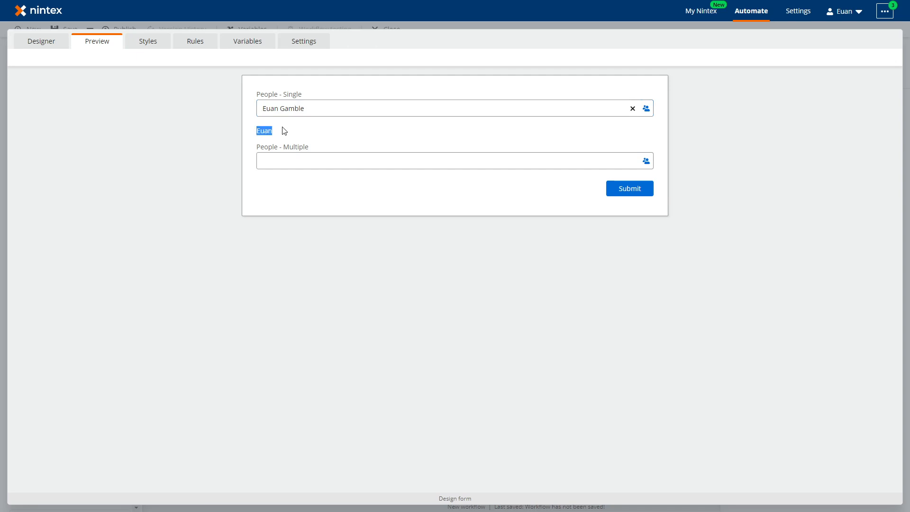
mouse_move(284, 140)
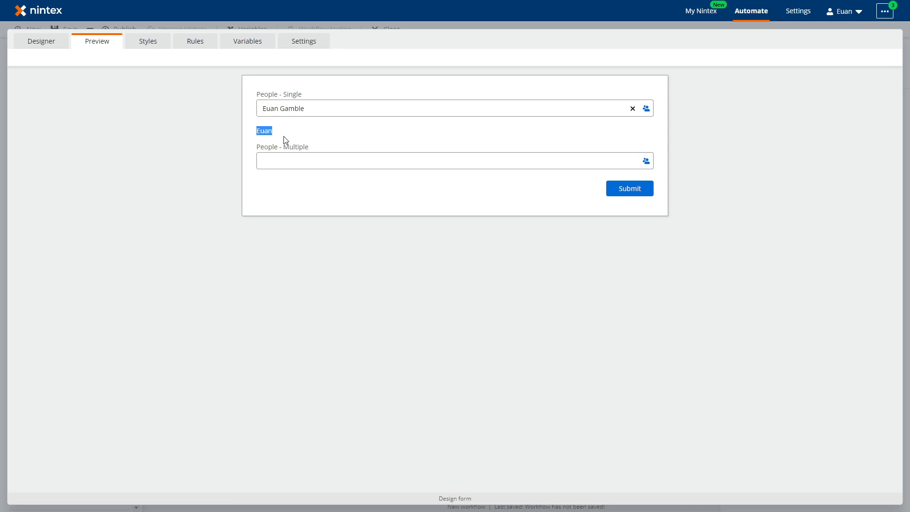
click(248, 41)
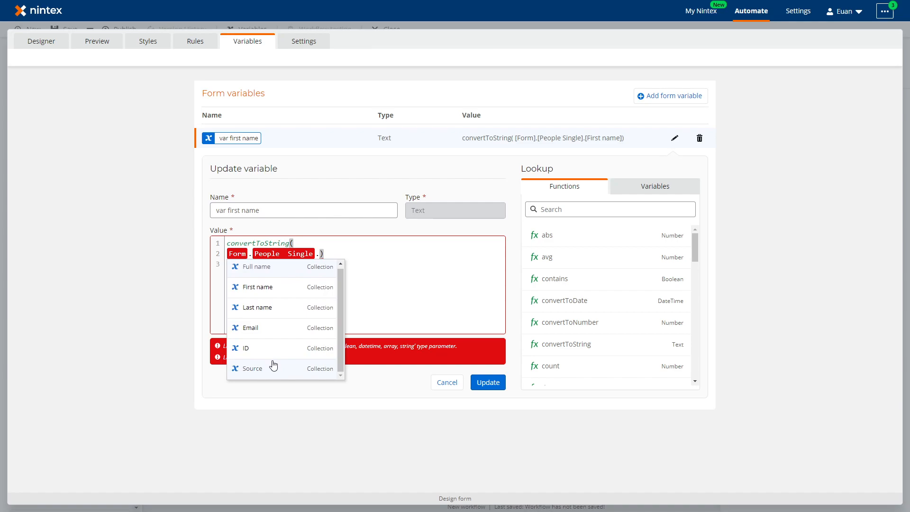
mouse_move(270, 353)
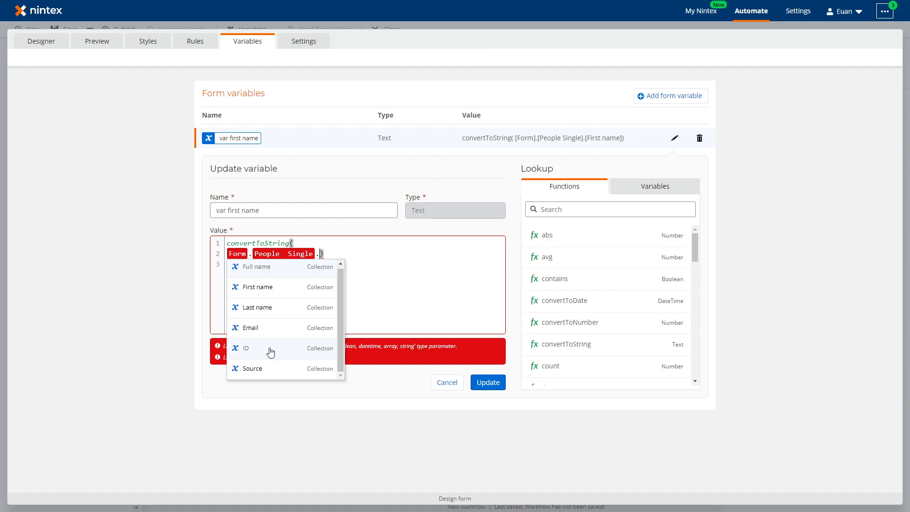
mouse_move(283, 378)
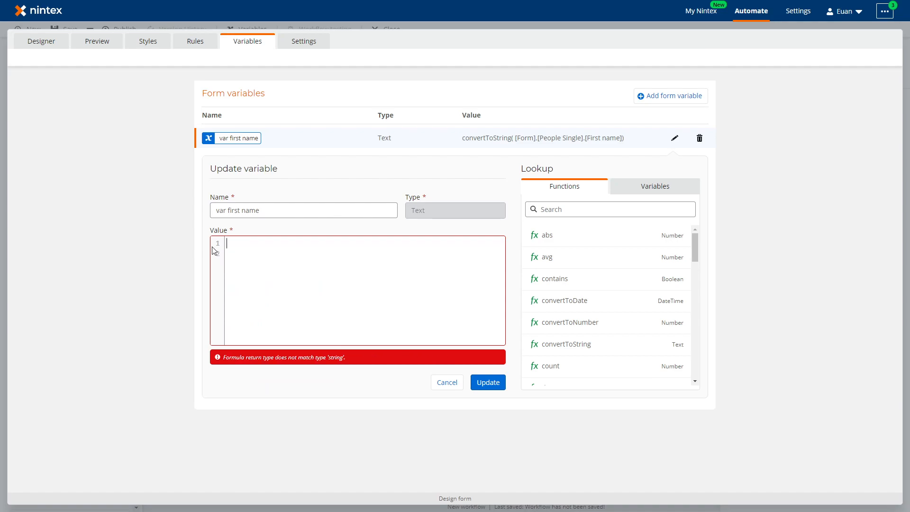
- Set var first name to convertToString(Form.People Multiple.First name) and update it
text(peoplk)
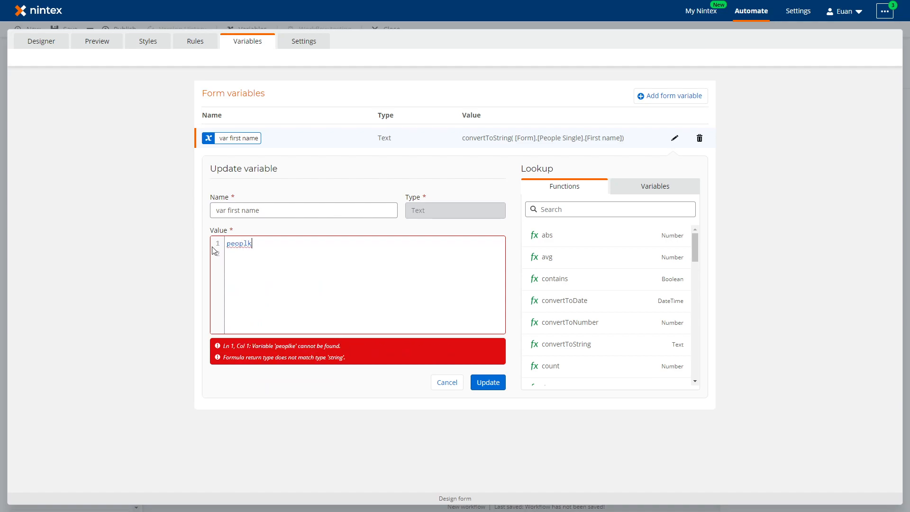
text(people)
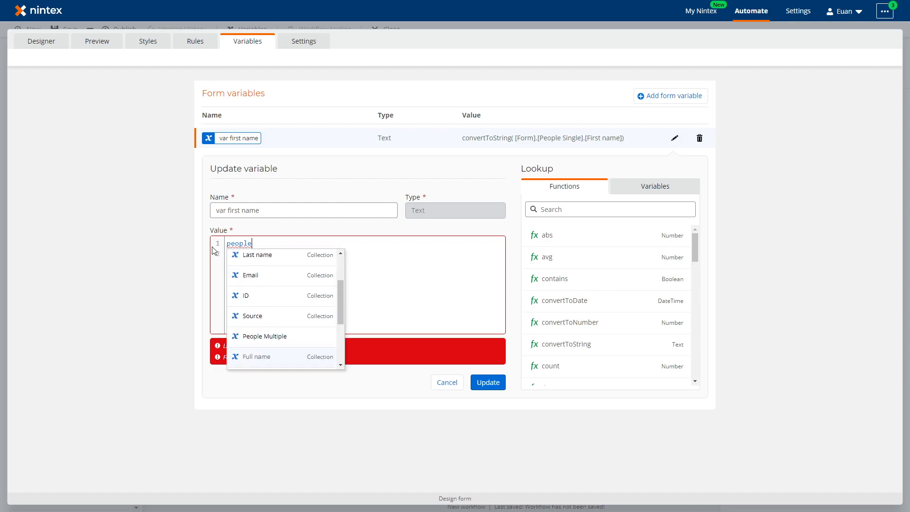
click(262, 335)
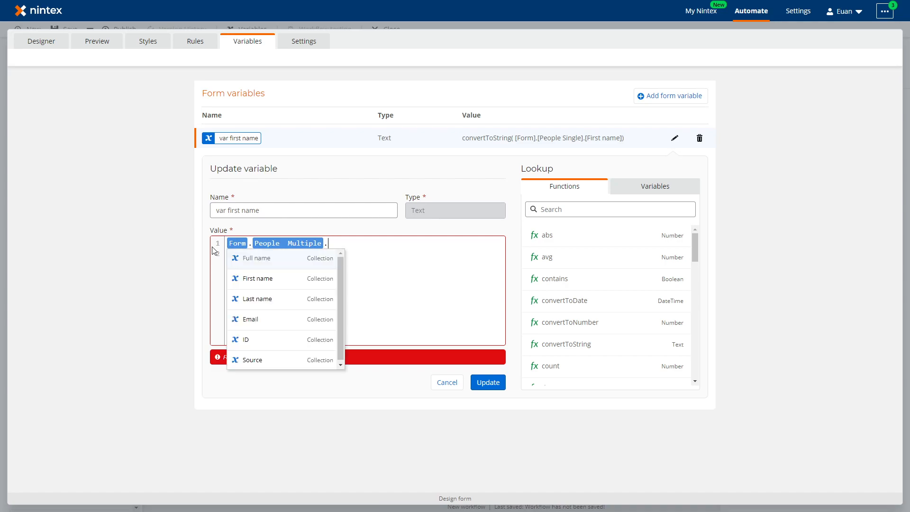
click(257, 278)
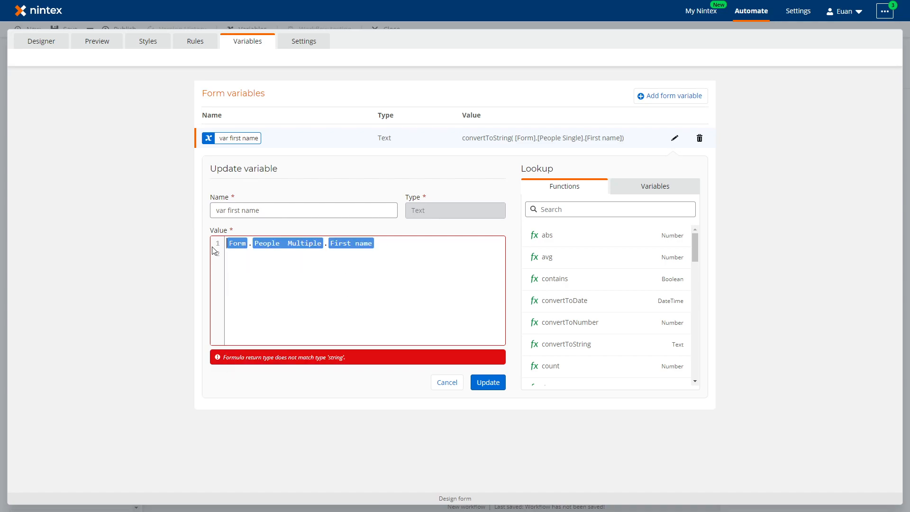
text(con)
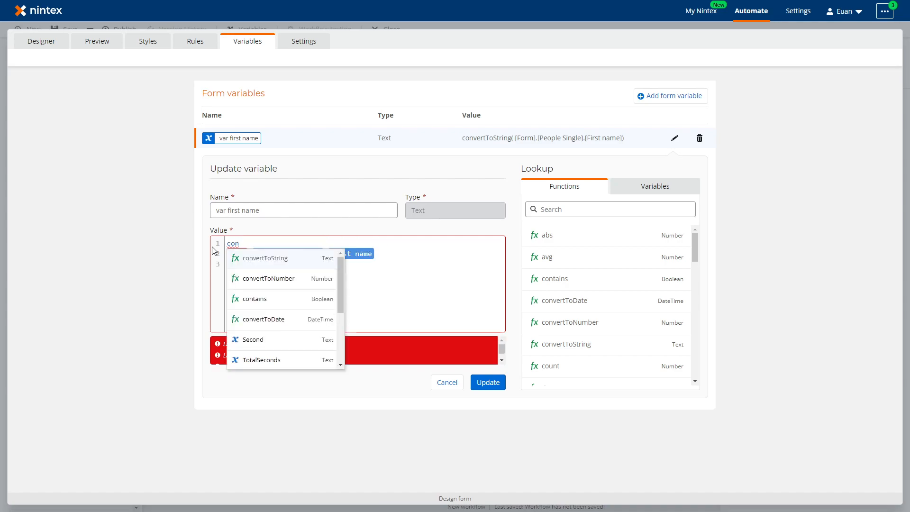
click(262, 258)
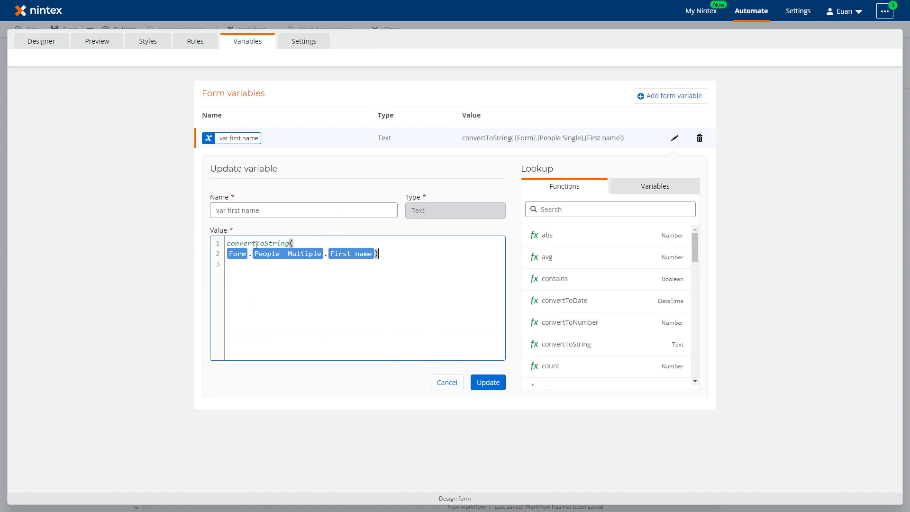
double_click(234, 210)
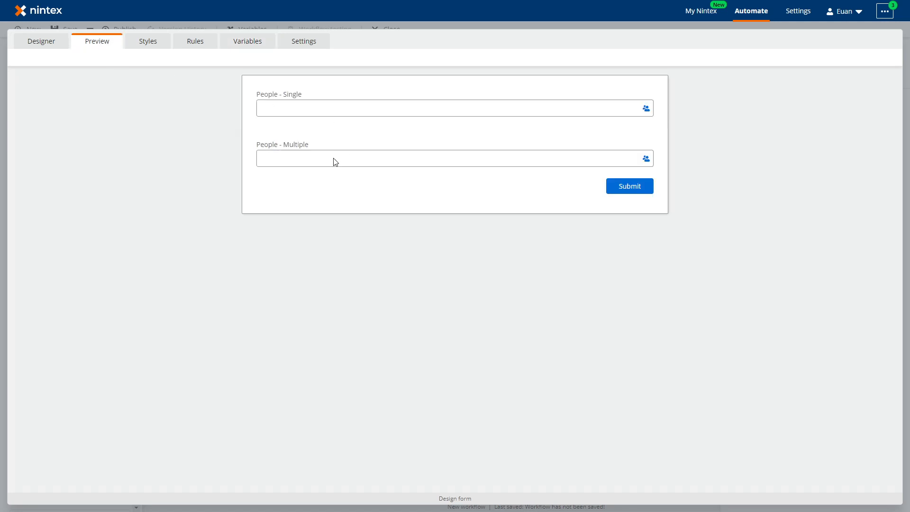
mouse_move(289, 169)
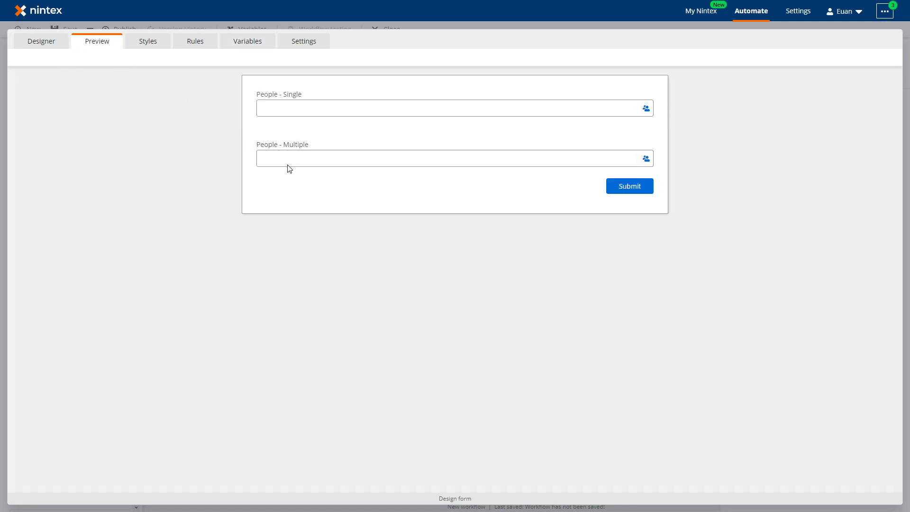
- Select three people in People - Multiple so the label reads Euan,Joshua,Kate
text(euan)
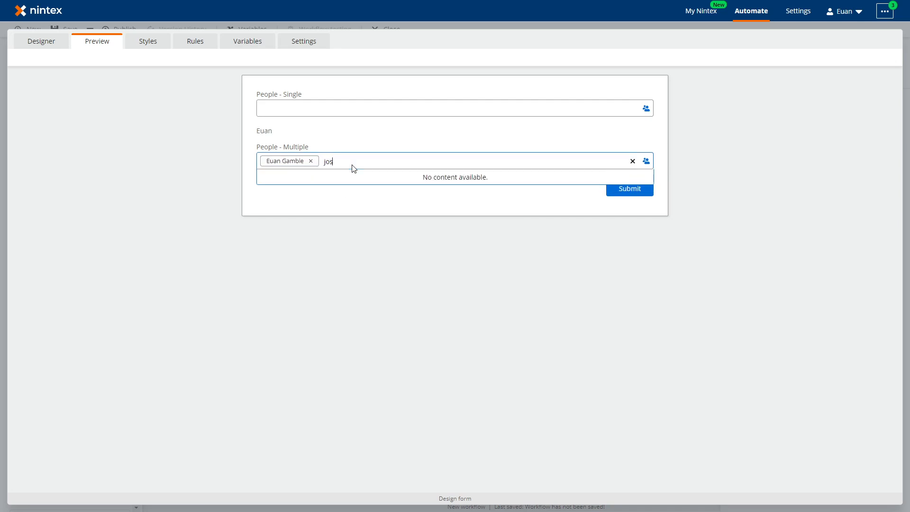
click(339, 161)
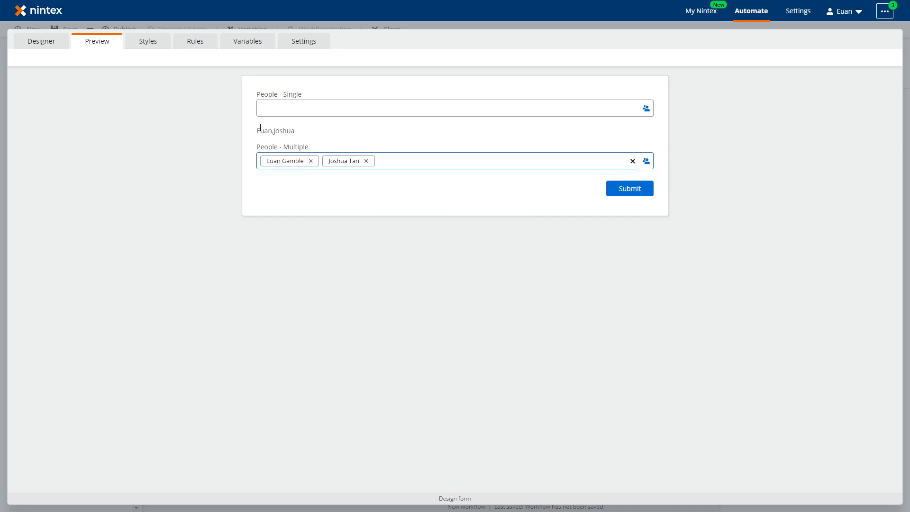
double_click(275, 131)
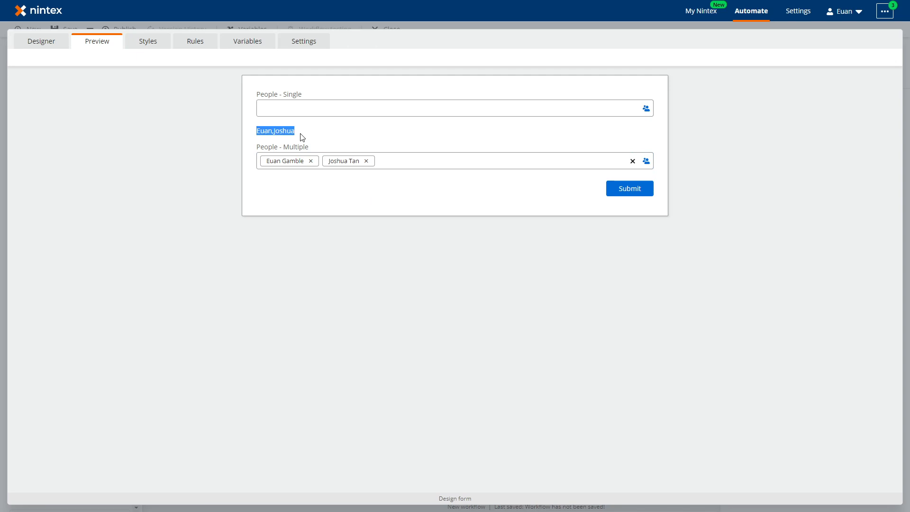
text(k)
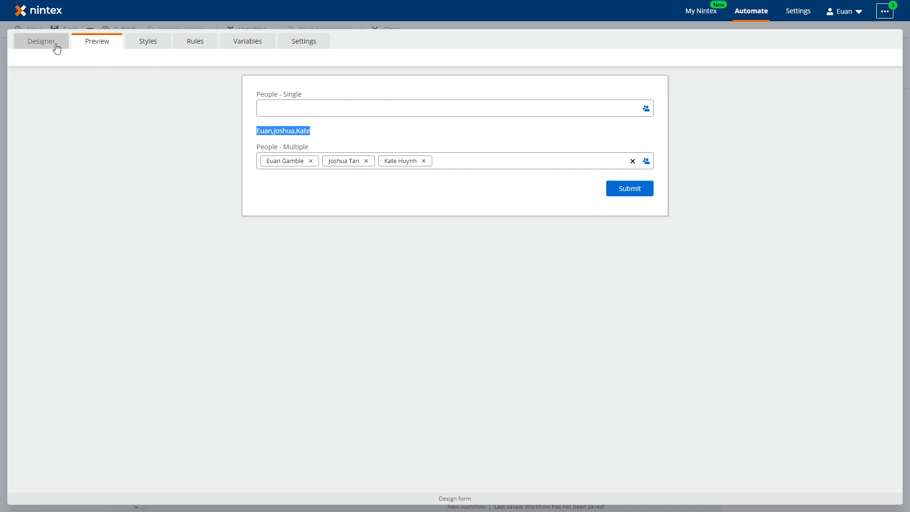
- Review the form variables People Single, People Multiple and var first name, then return to the canvas
click(41, 41)
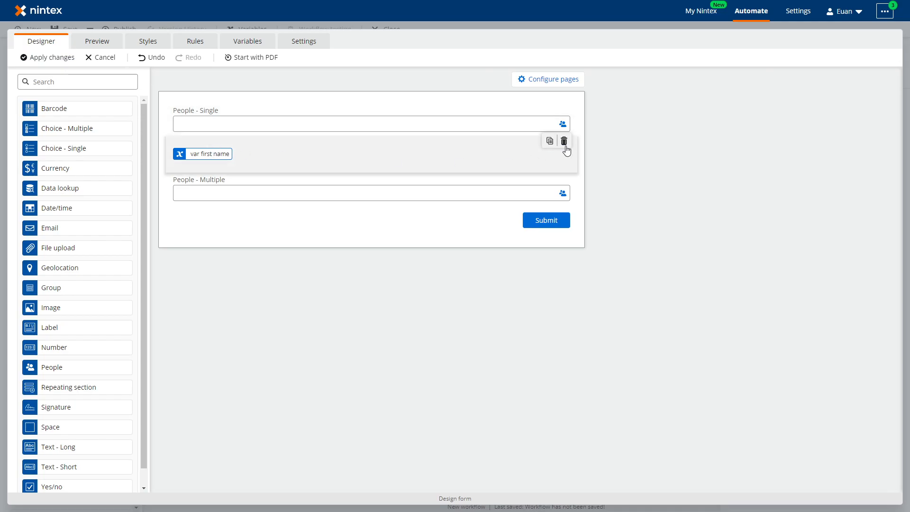
click(563, 140)
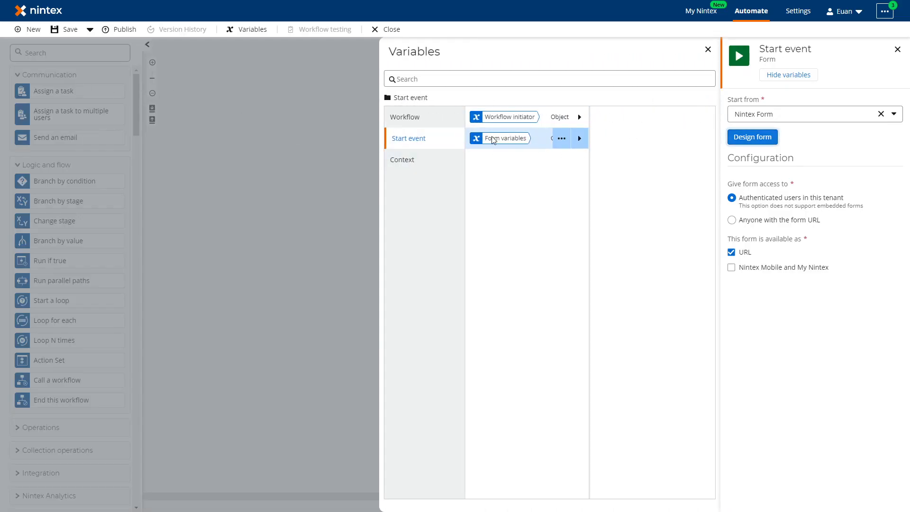
mouse_move(546, 142)
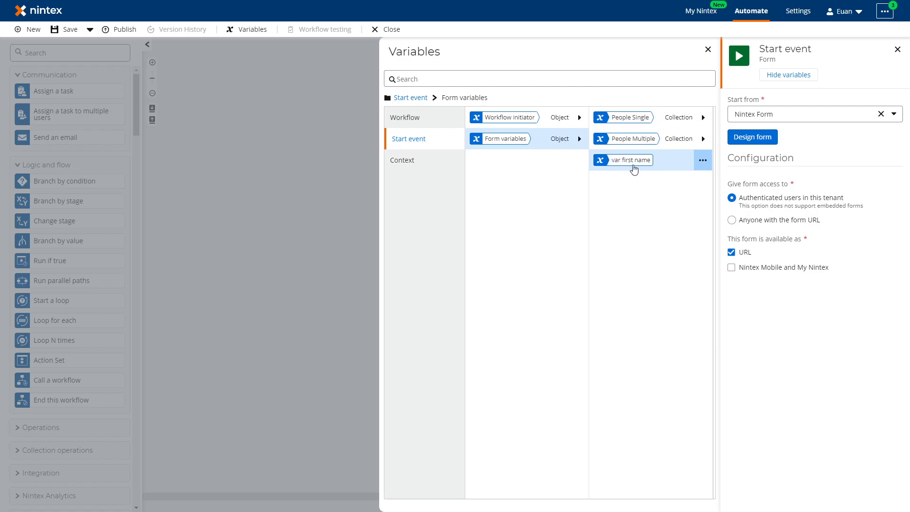
mouse_move(627, 162)
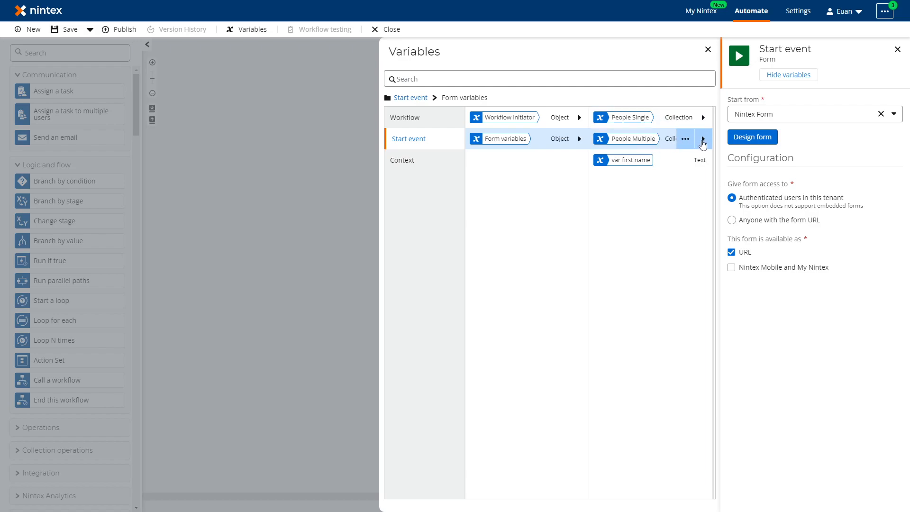
click(702, 138)
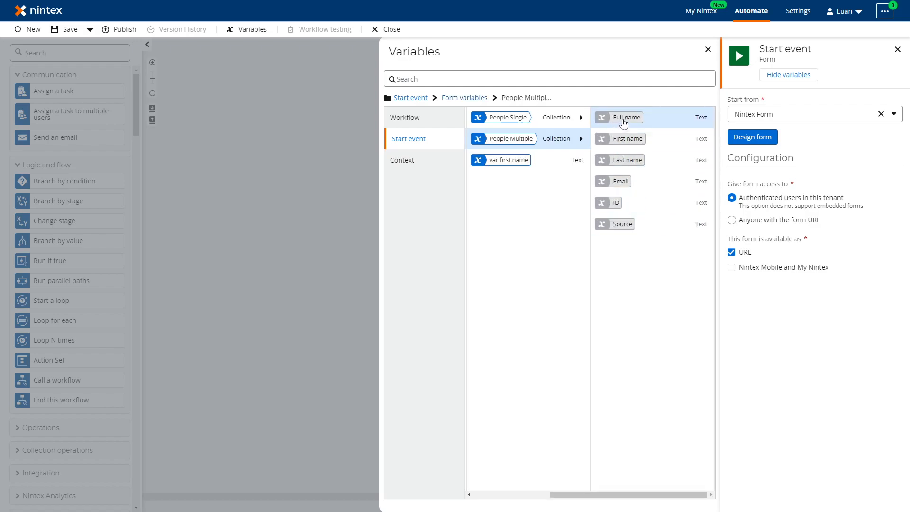
mouse_move(619, 203)
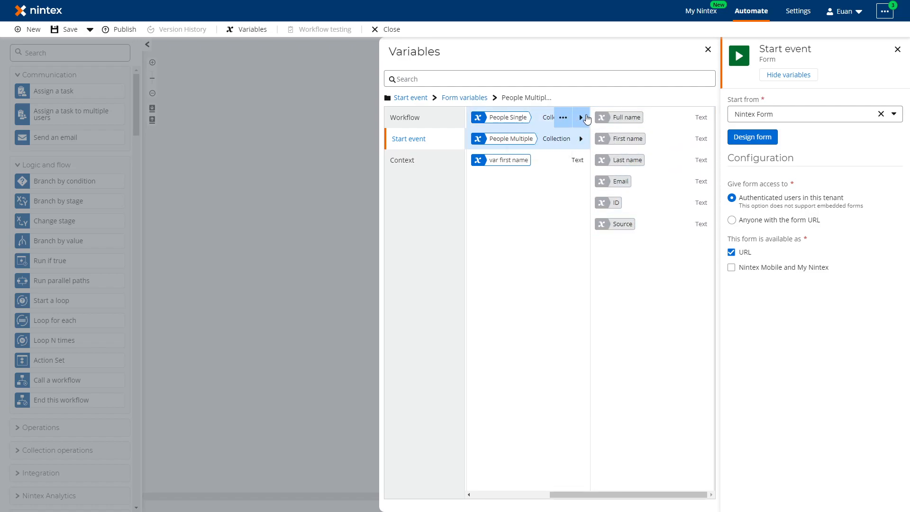
click(511, 117)
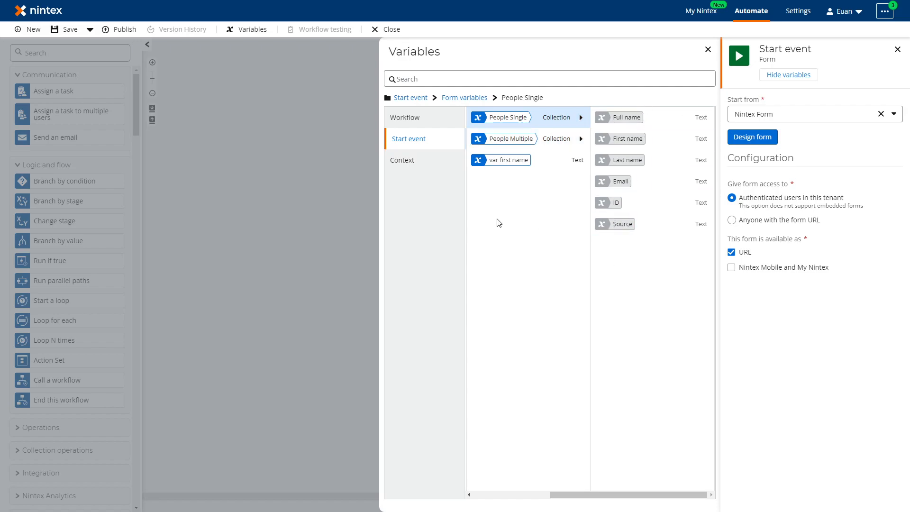
click(707, 50)
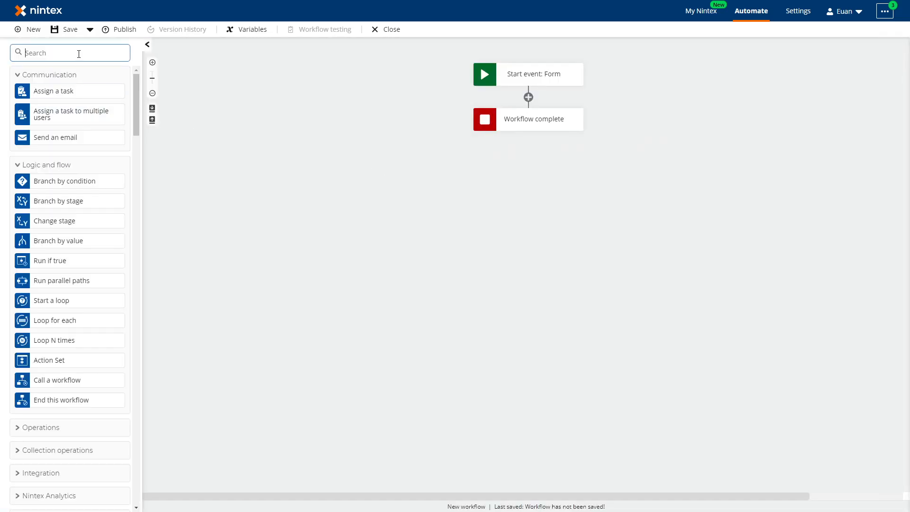
- Add a Loop for each action whose target collection is Start event > Form variables > People Single
text(for each)
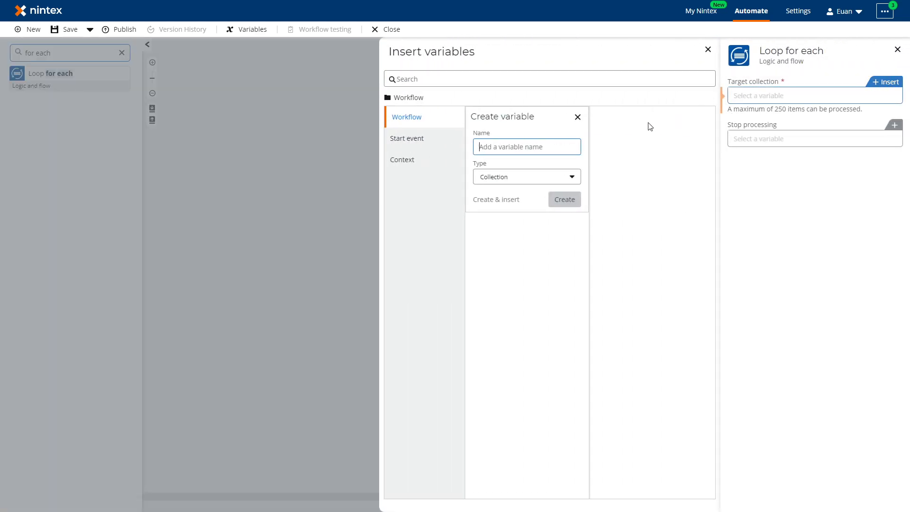
click(408, 138)
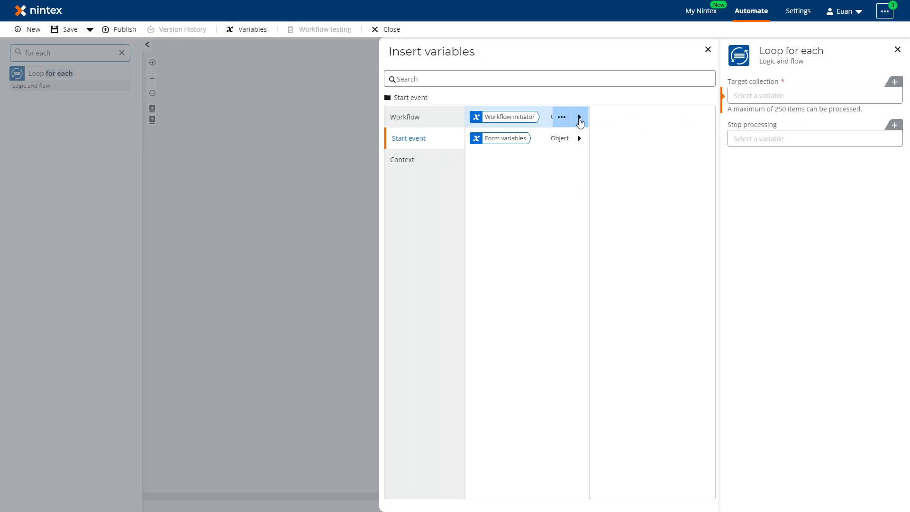
click(578, 117)
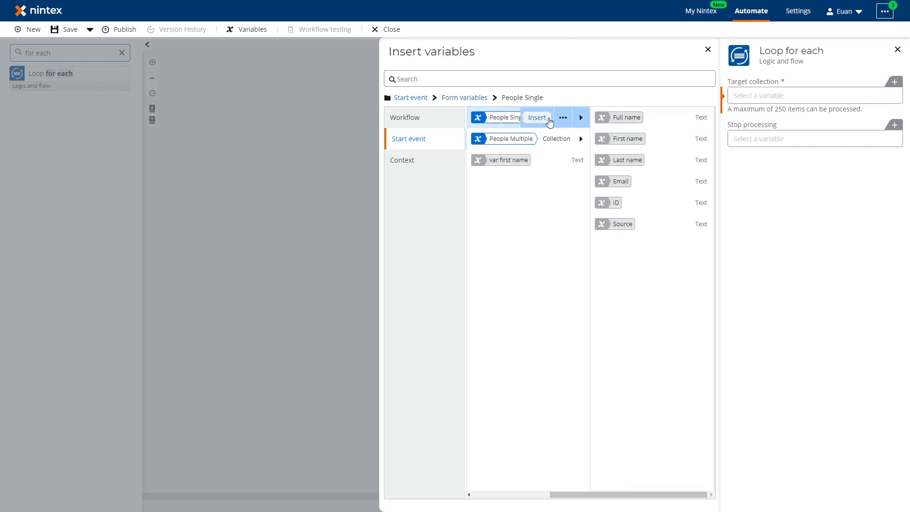
click(535, 118)
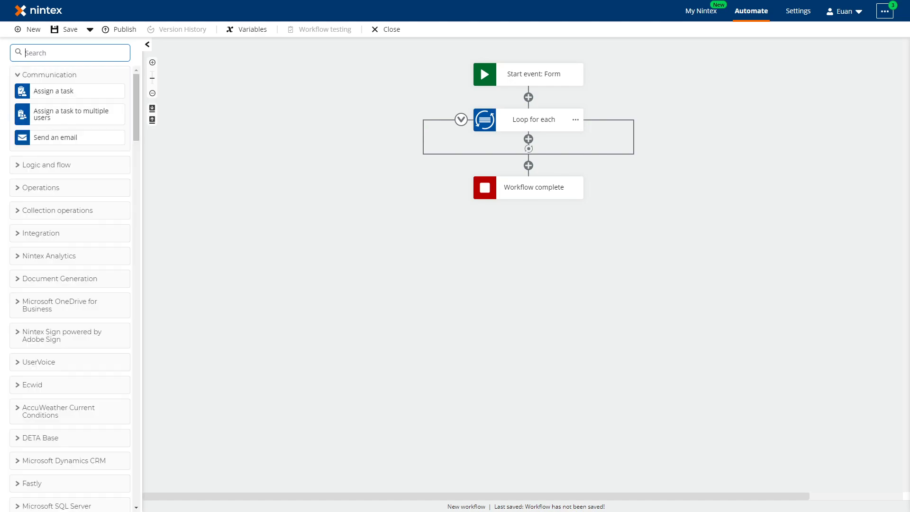
mouse_move(66, 136)
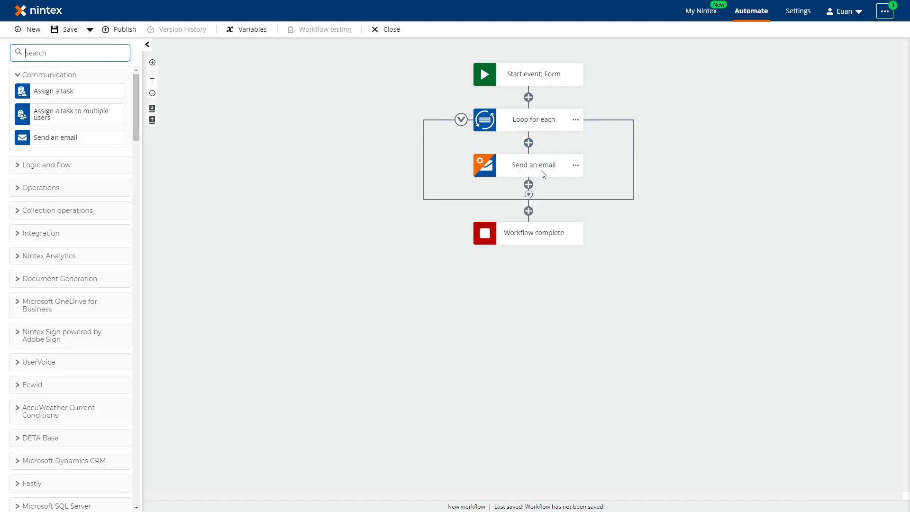
- Place a Send an email action inside the loop and start inserting a variable for its recipients
click(532, 165)
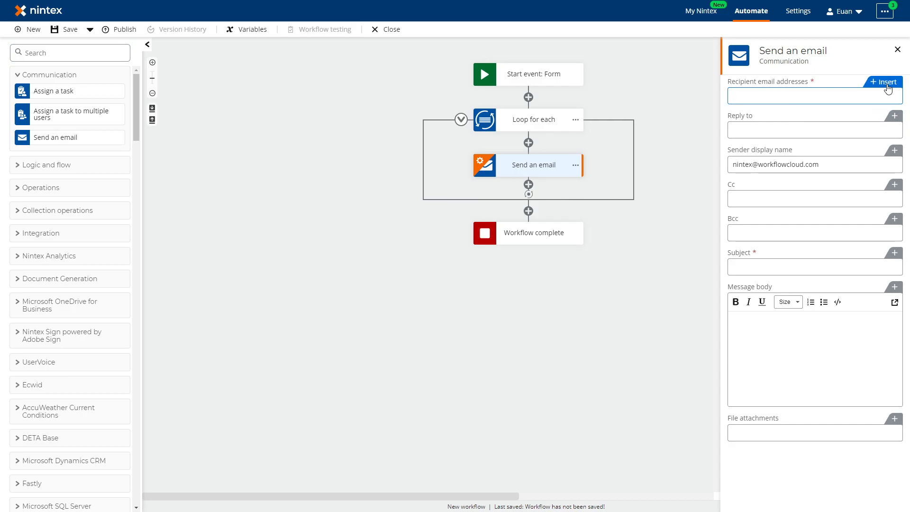
click(806, 95)
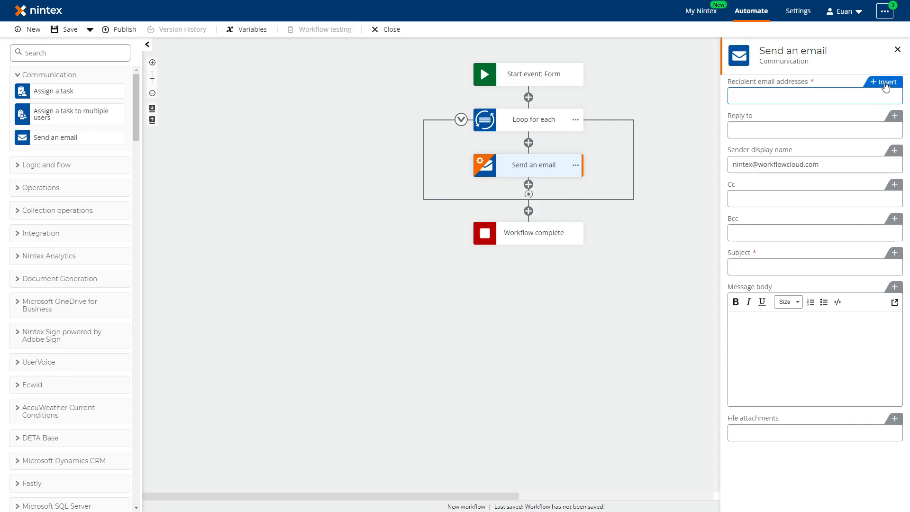
click(882, 81)
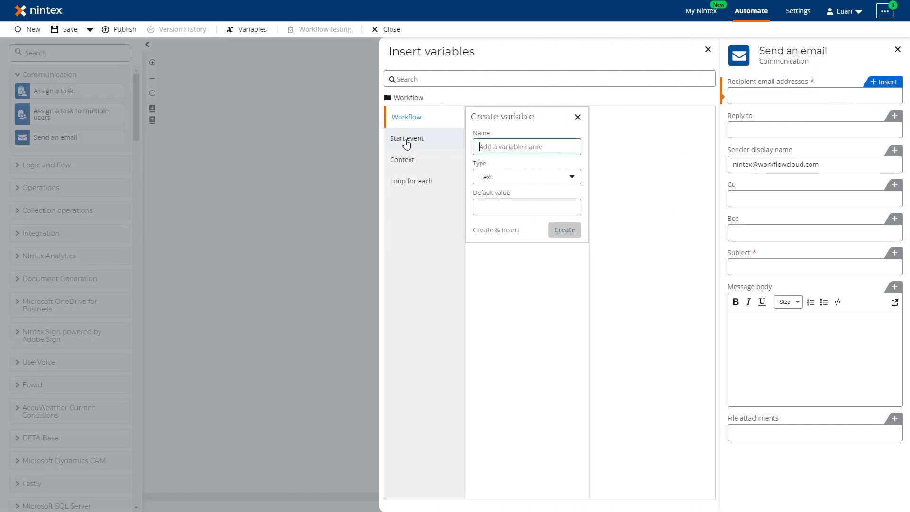
- Browse the start event's form variables, then the Loop for each variables Current item and Index
click(408, 138)
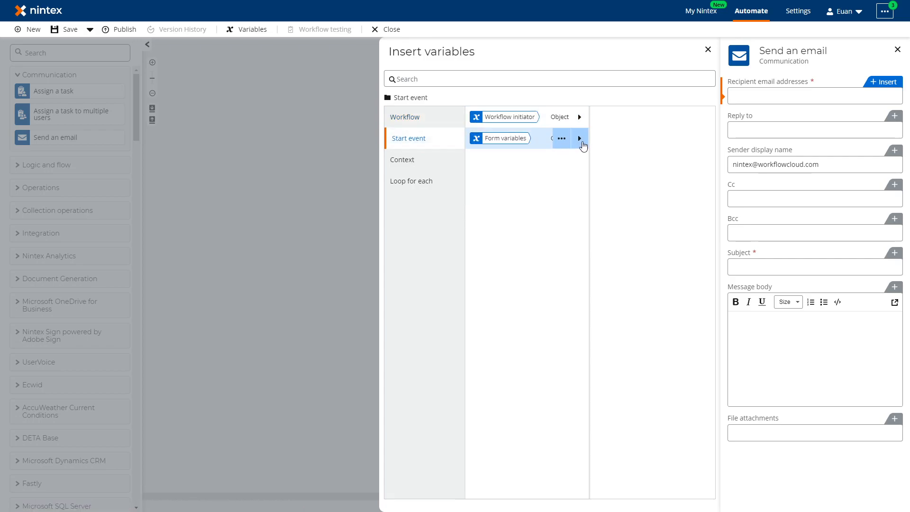
click(577, 138)
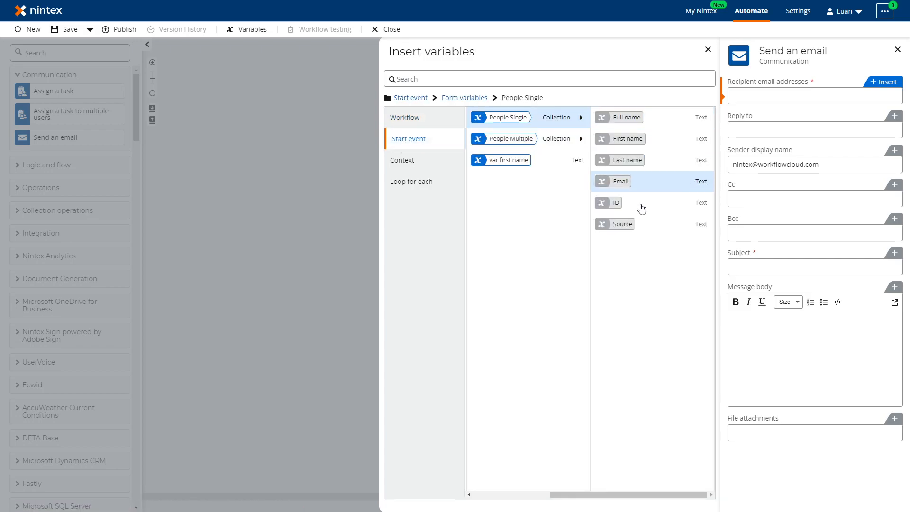
mouse_move(650, 225)
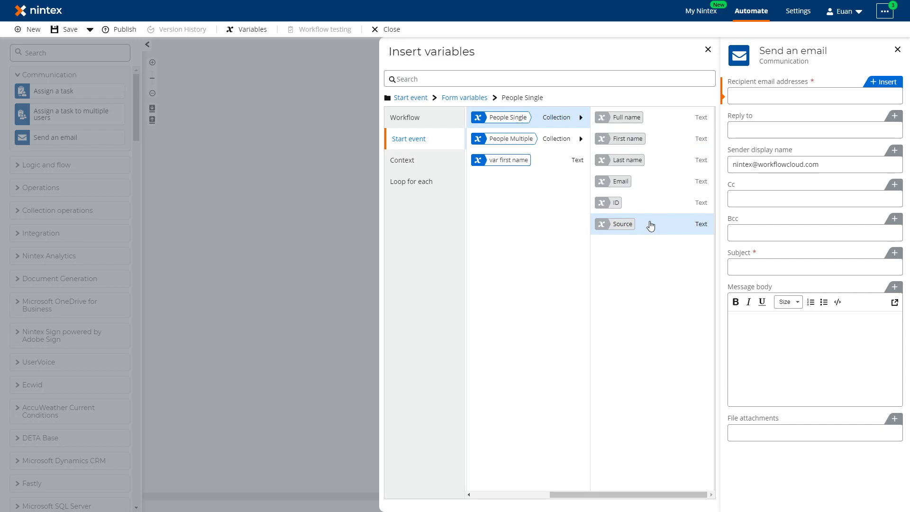
click(412, 181)
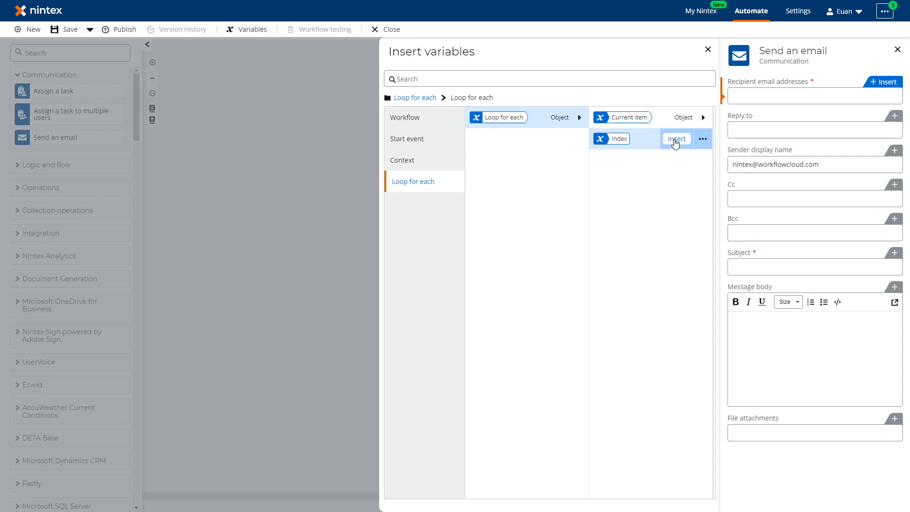
- Address the email to the current item's Email with subject 'Hello' plus the current item's First name
click(628, 117)
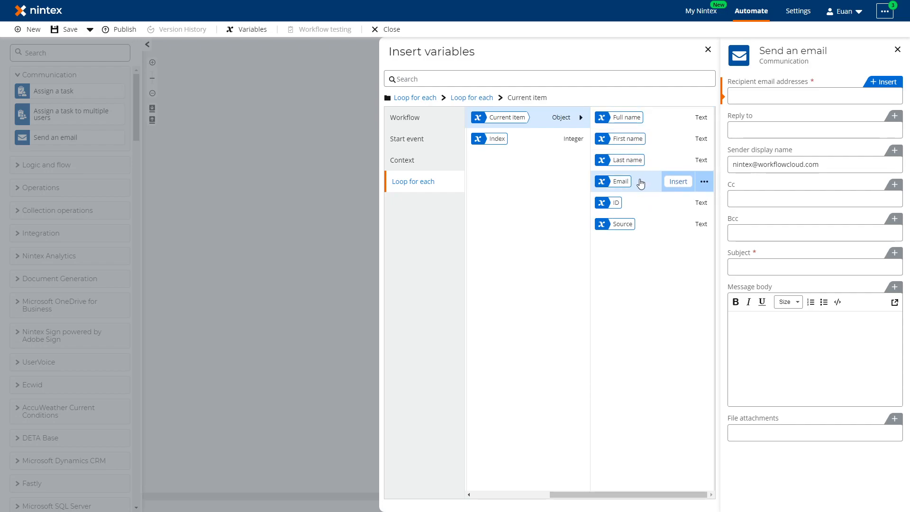
click(676, 181)
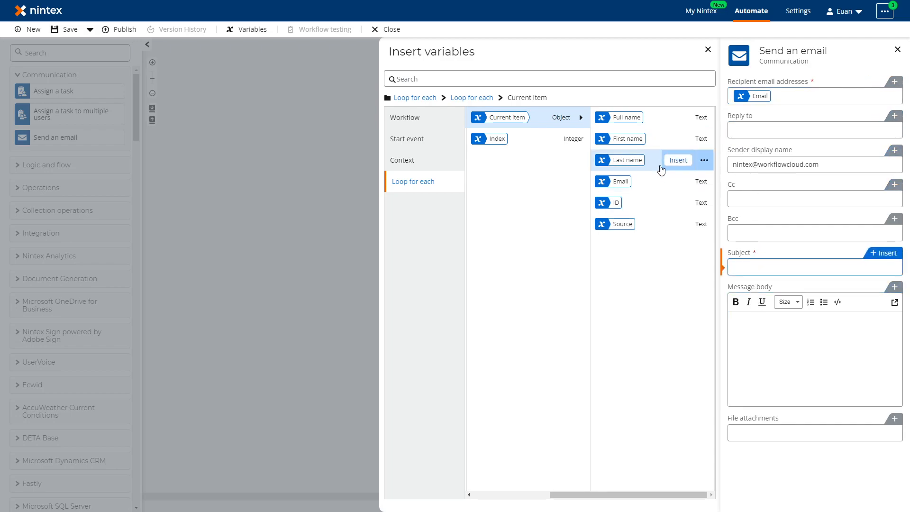
text(H)
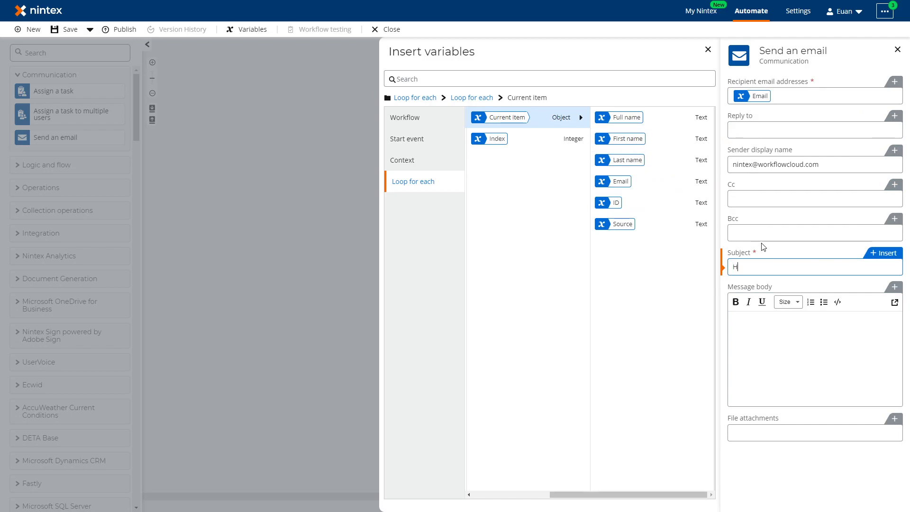
text(ello)
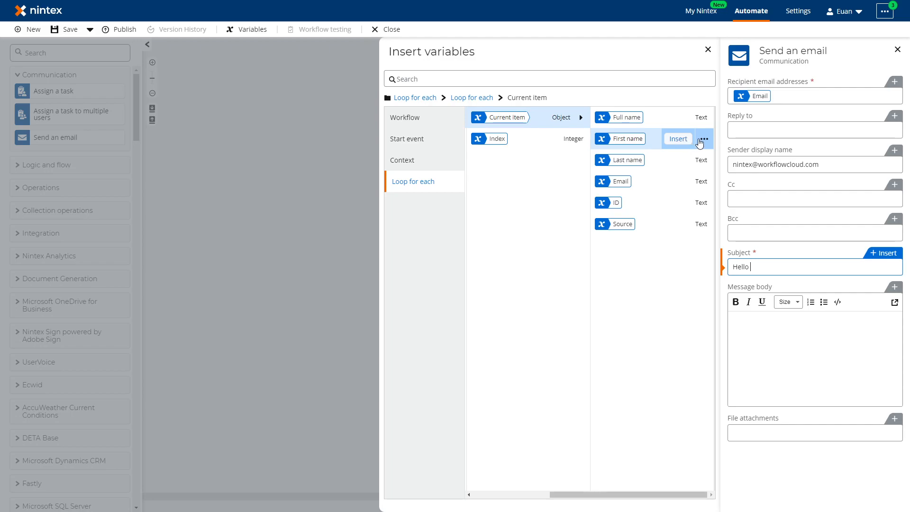
click(677, 139)
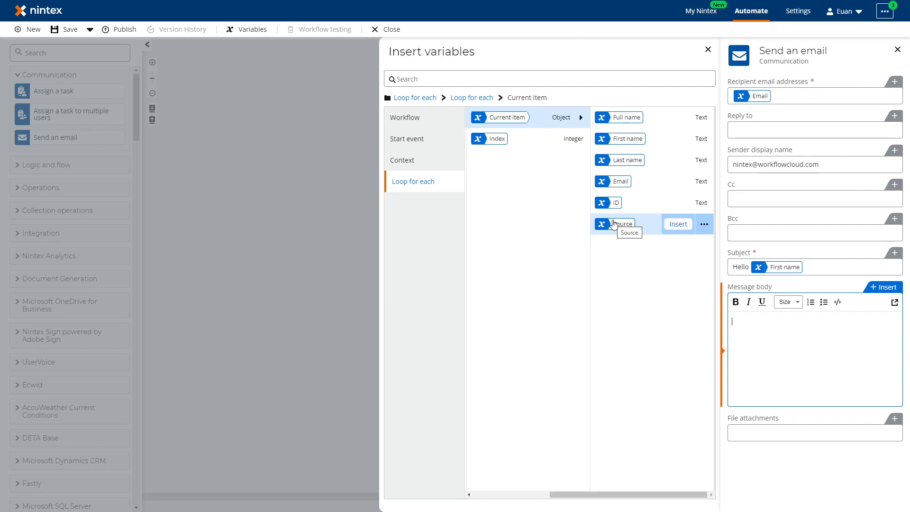
mouse_move(267, 177)
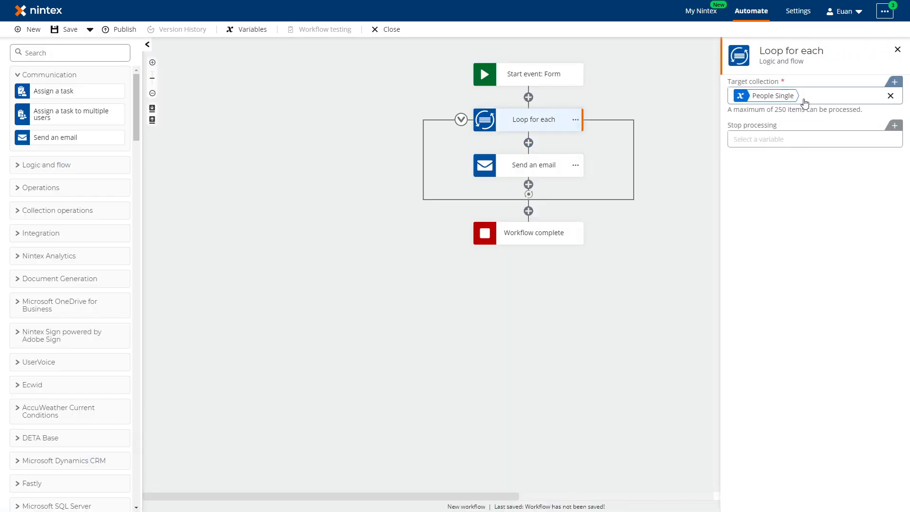
- Replace the loop's target collection with Start event > Form variables > People Multiple
click(891, 96)
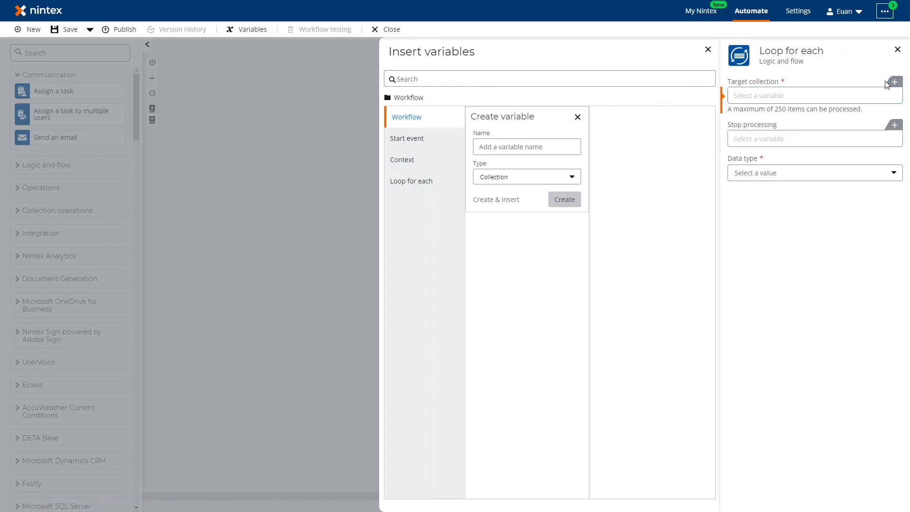
mouse_move(868, 103)
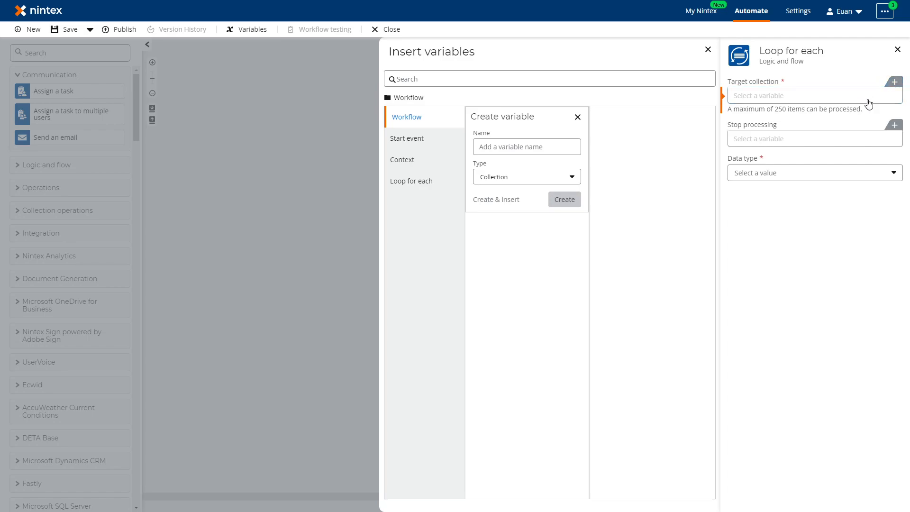
click(409, 138)
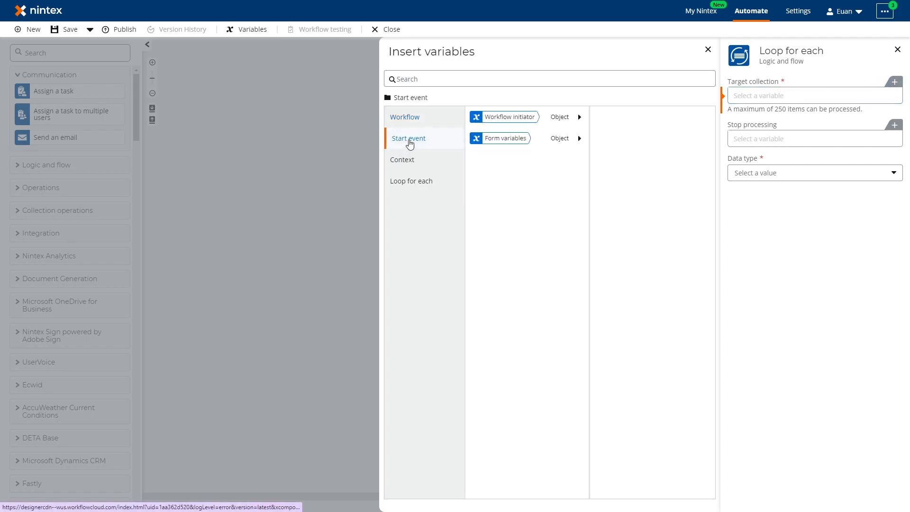
click(506, 138)
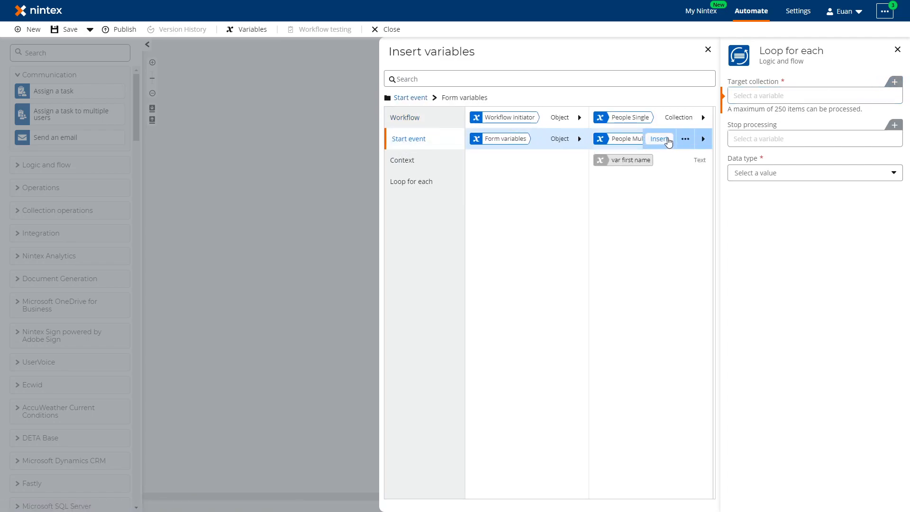
click(659, 139)
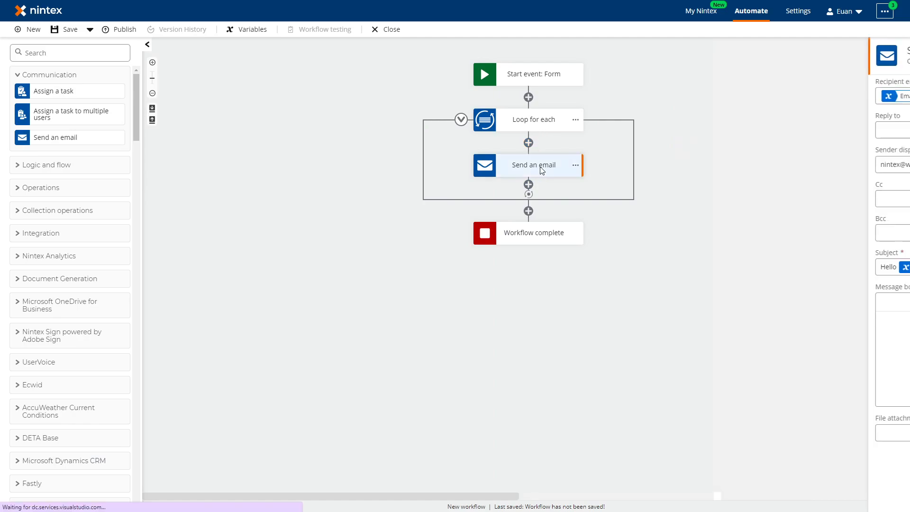
- Clear the email recipient and browse Loop for each > Current item fields to re-pick it
click(532, 165)
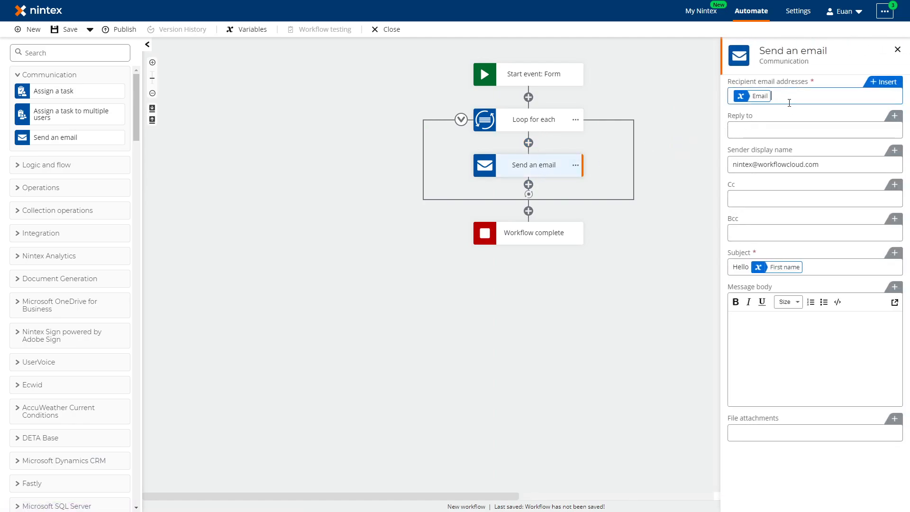
click(882, 82)
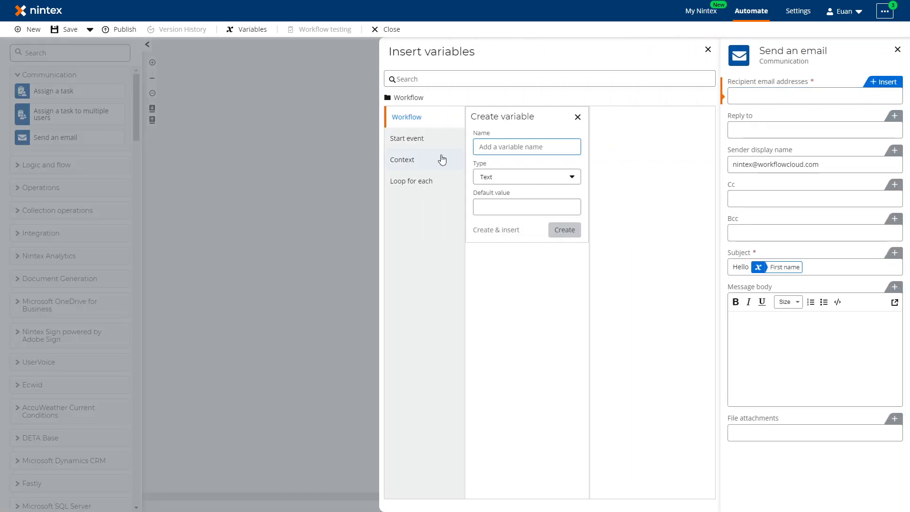
click(412, 180)
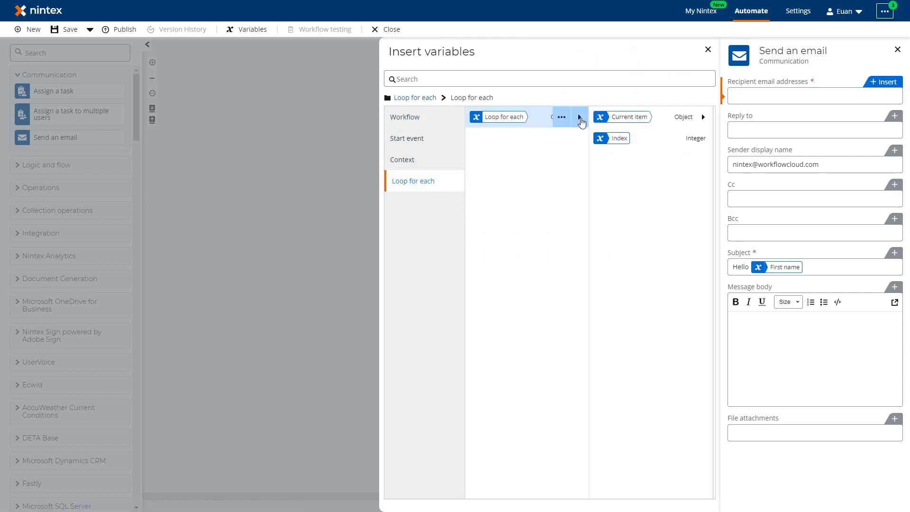
click(580, 116)
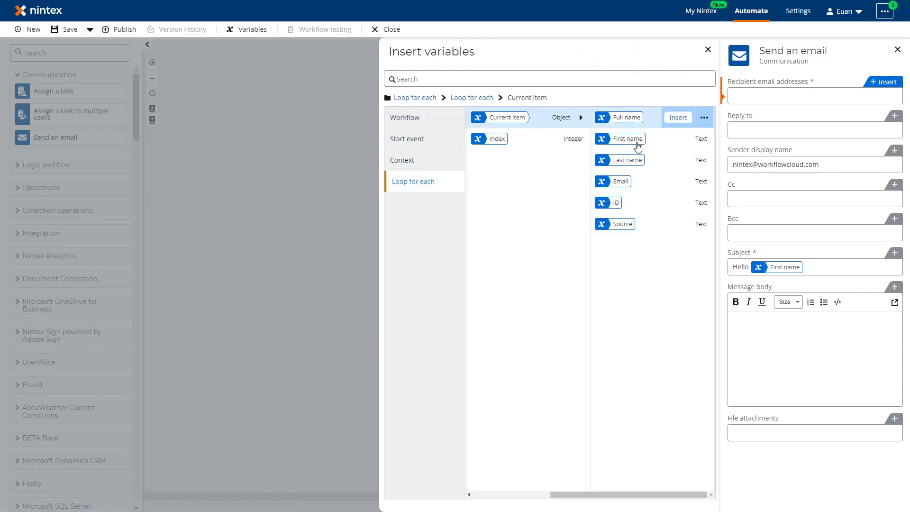